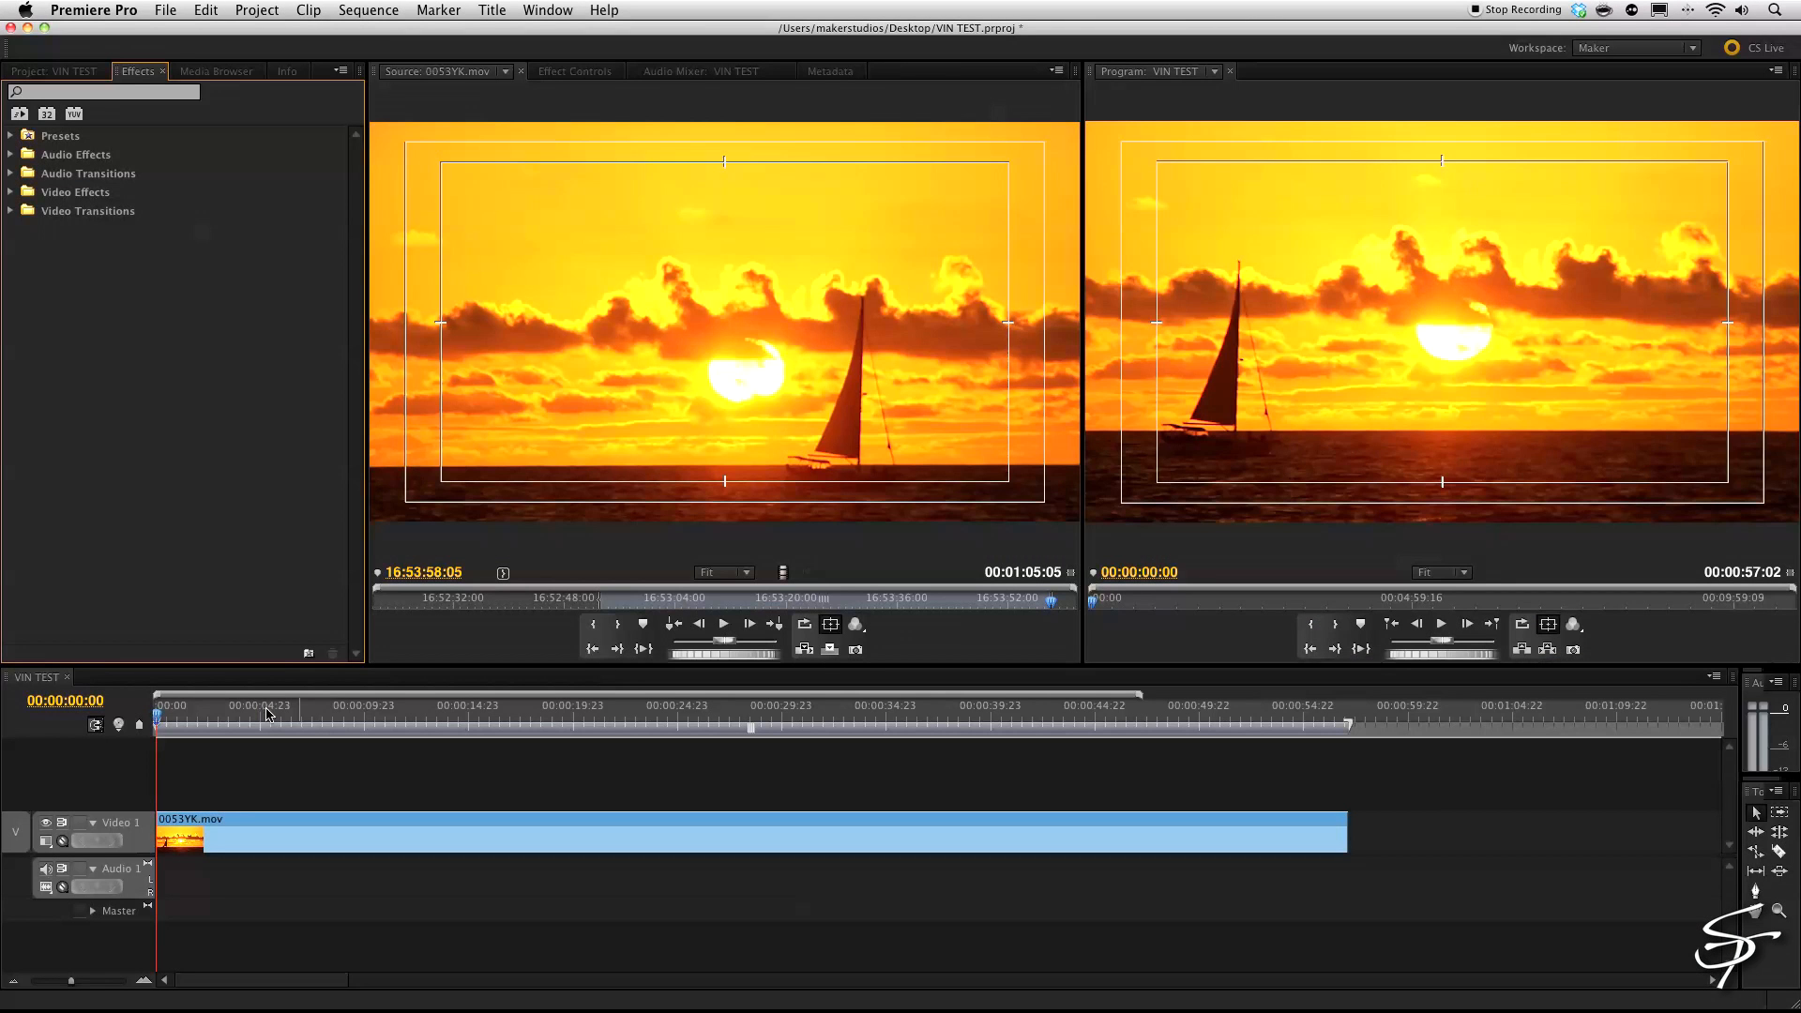
# Scrub the sailboat clip, then search Effects for 'stabil' and 'smo'.
pyautogui.click(895, 721)
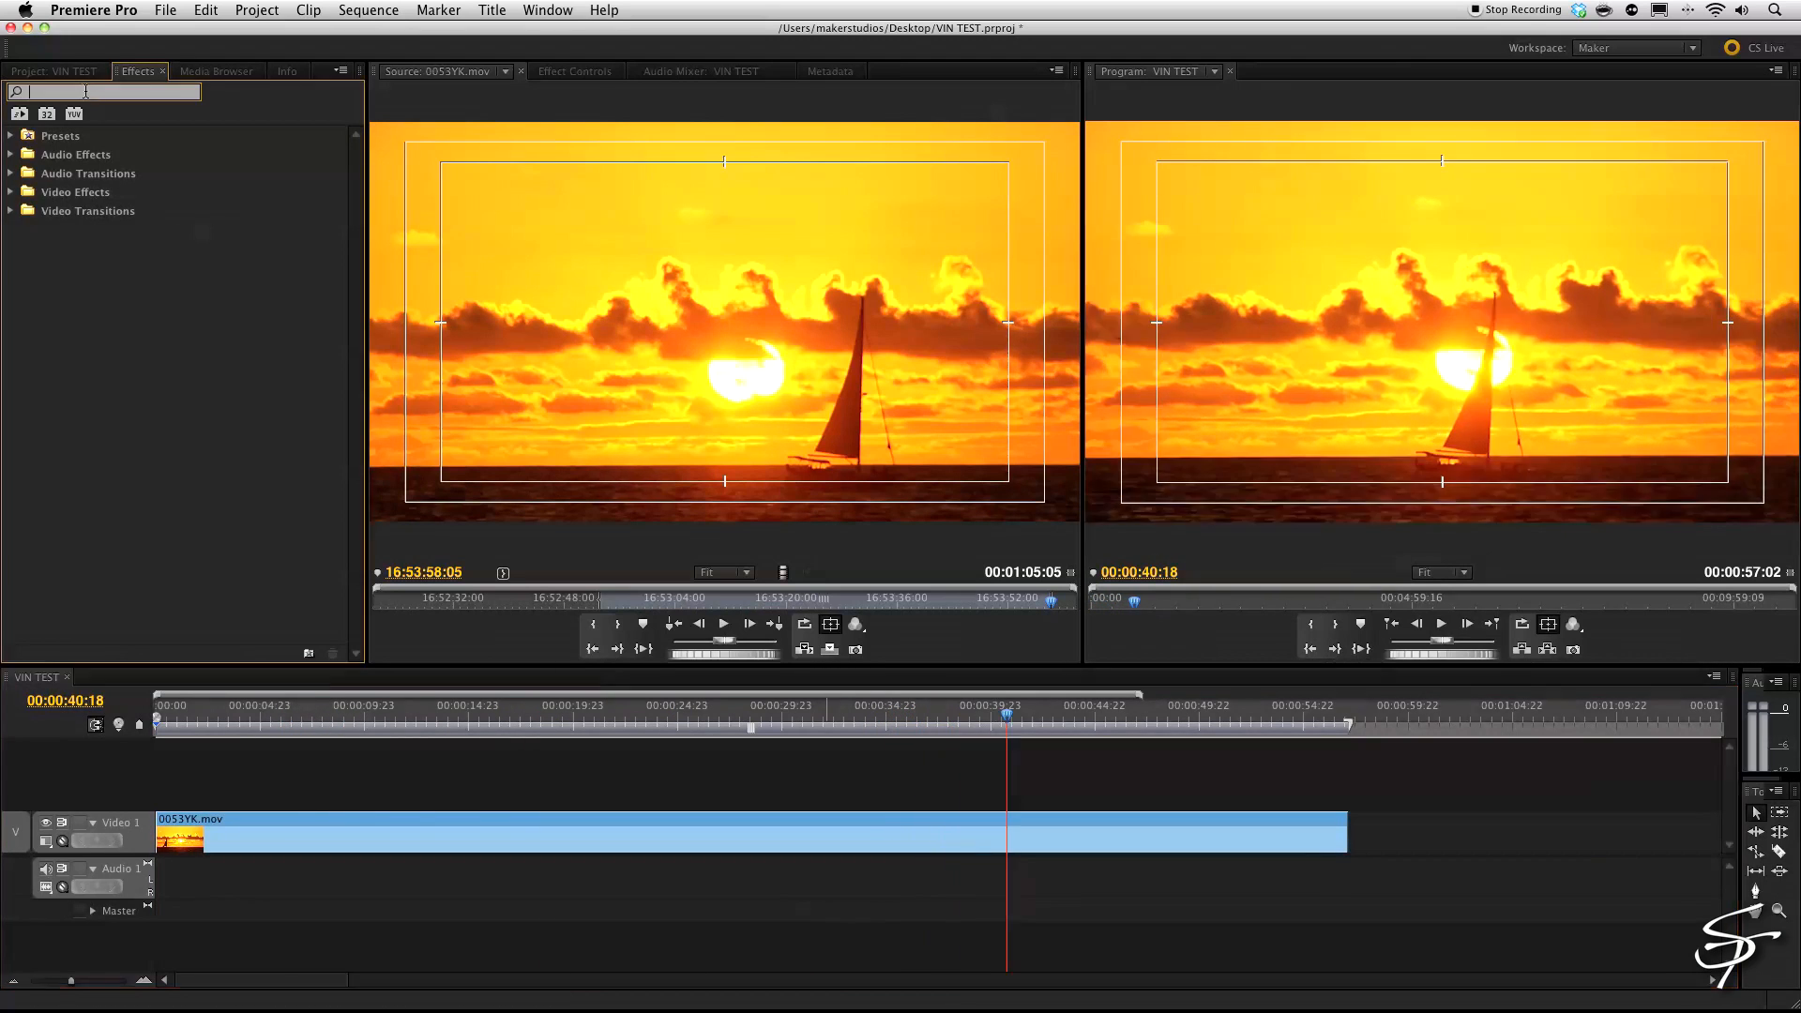
pyautogui.write('stabil')
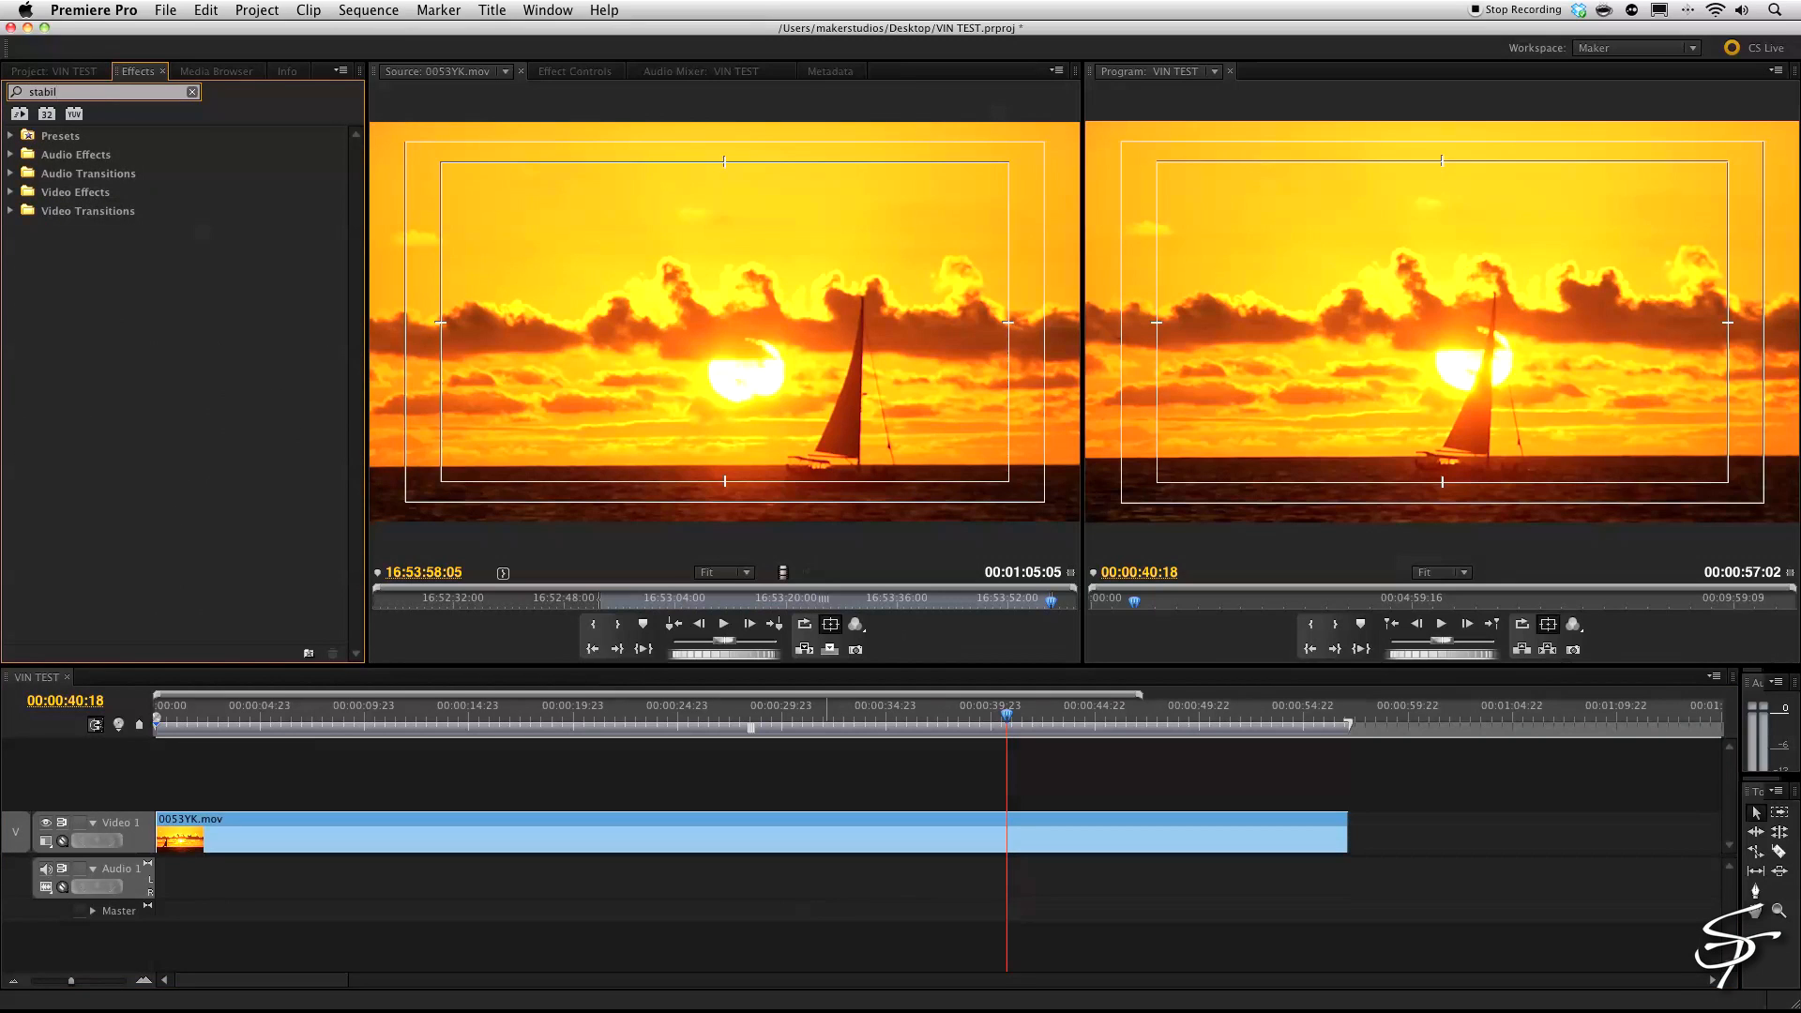
pyautogui.write('smo')
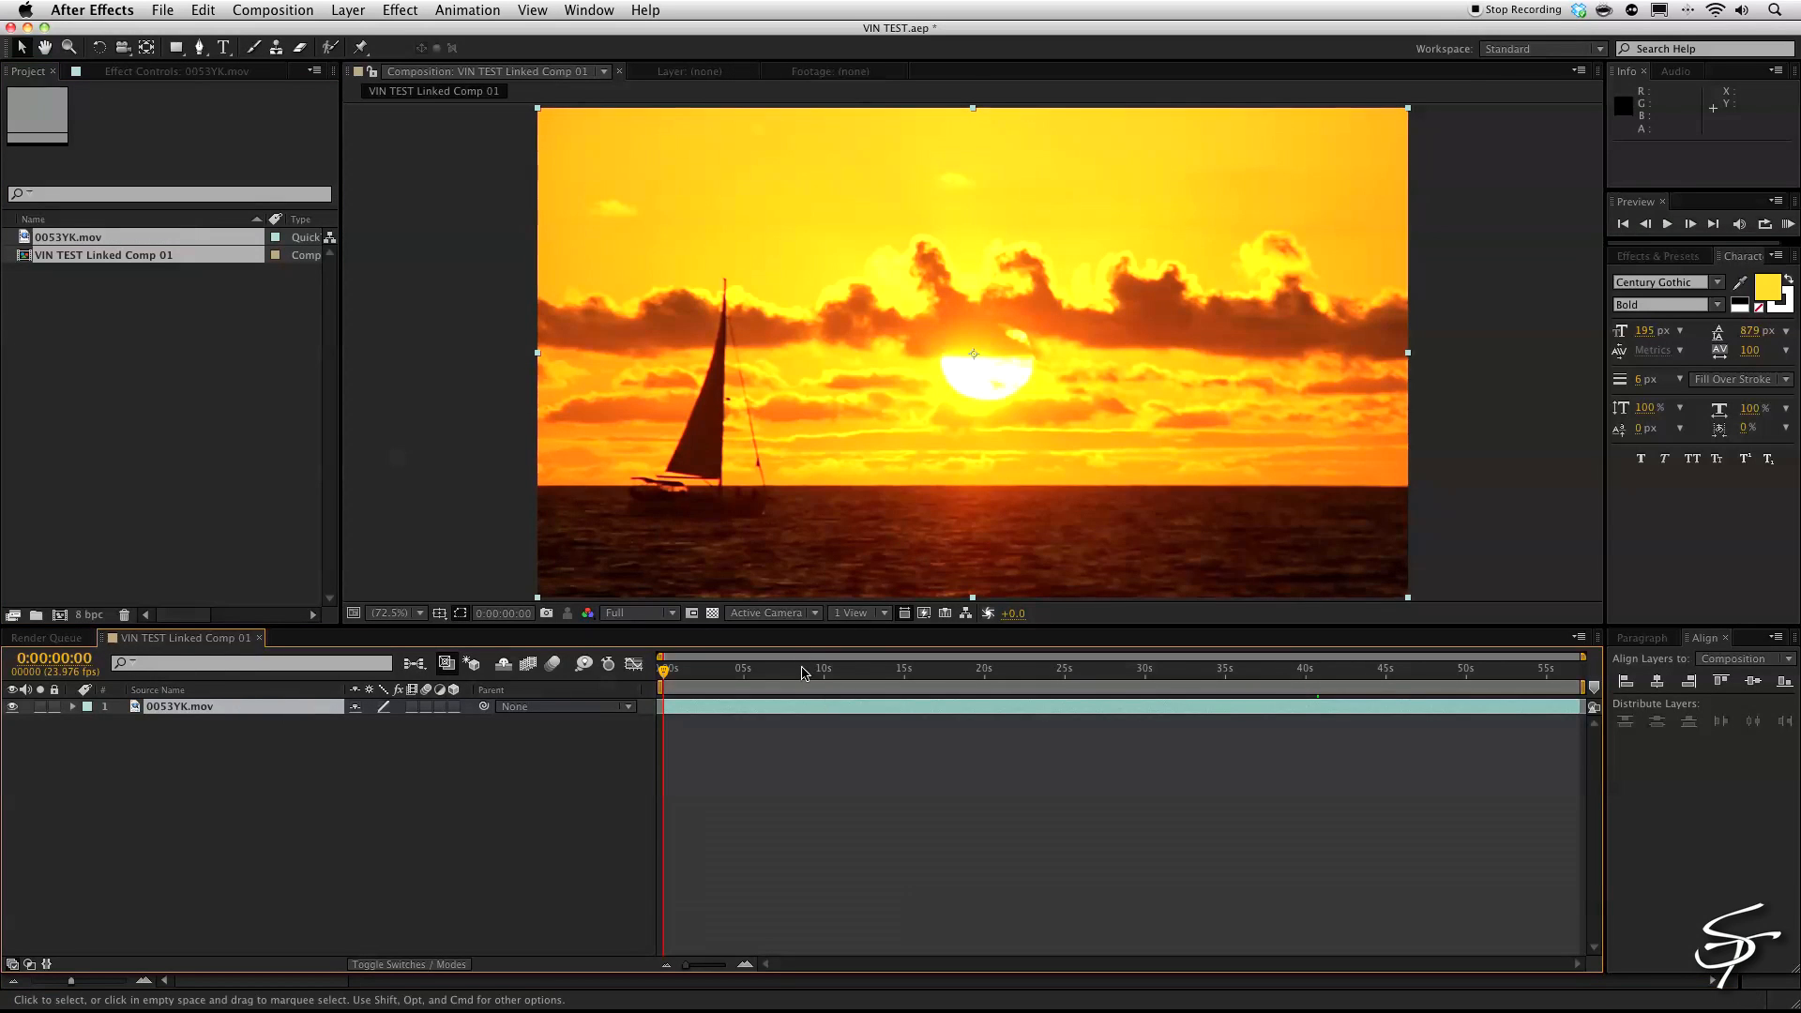
# Move the comp time indicator to 0:00:42:03 and search Effects & Presets for 'stab'.
pyautogui.click(1336, 689)
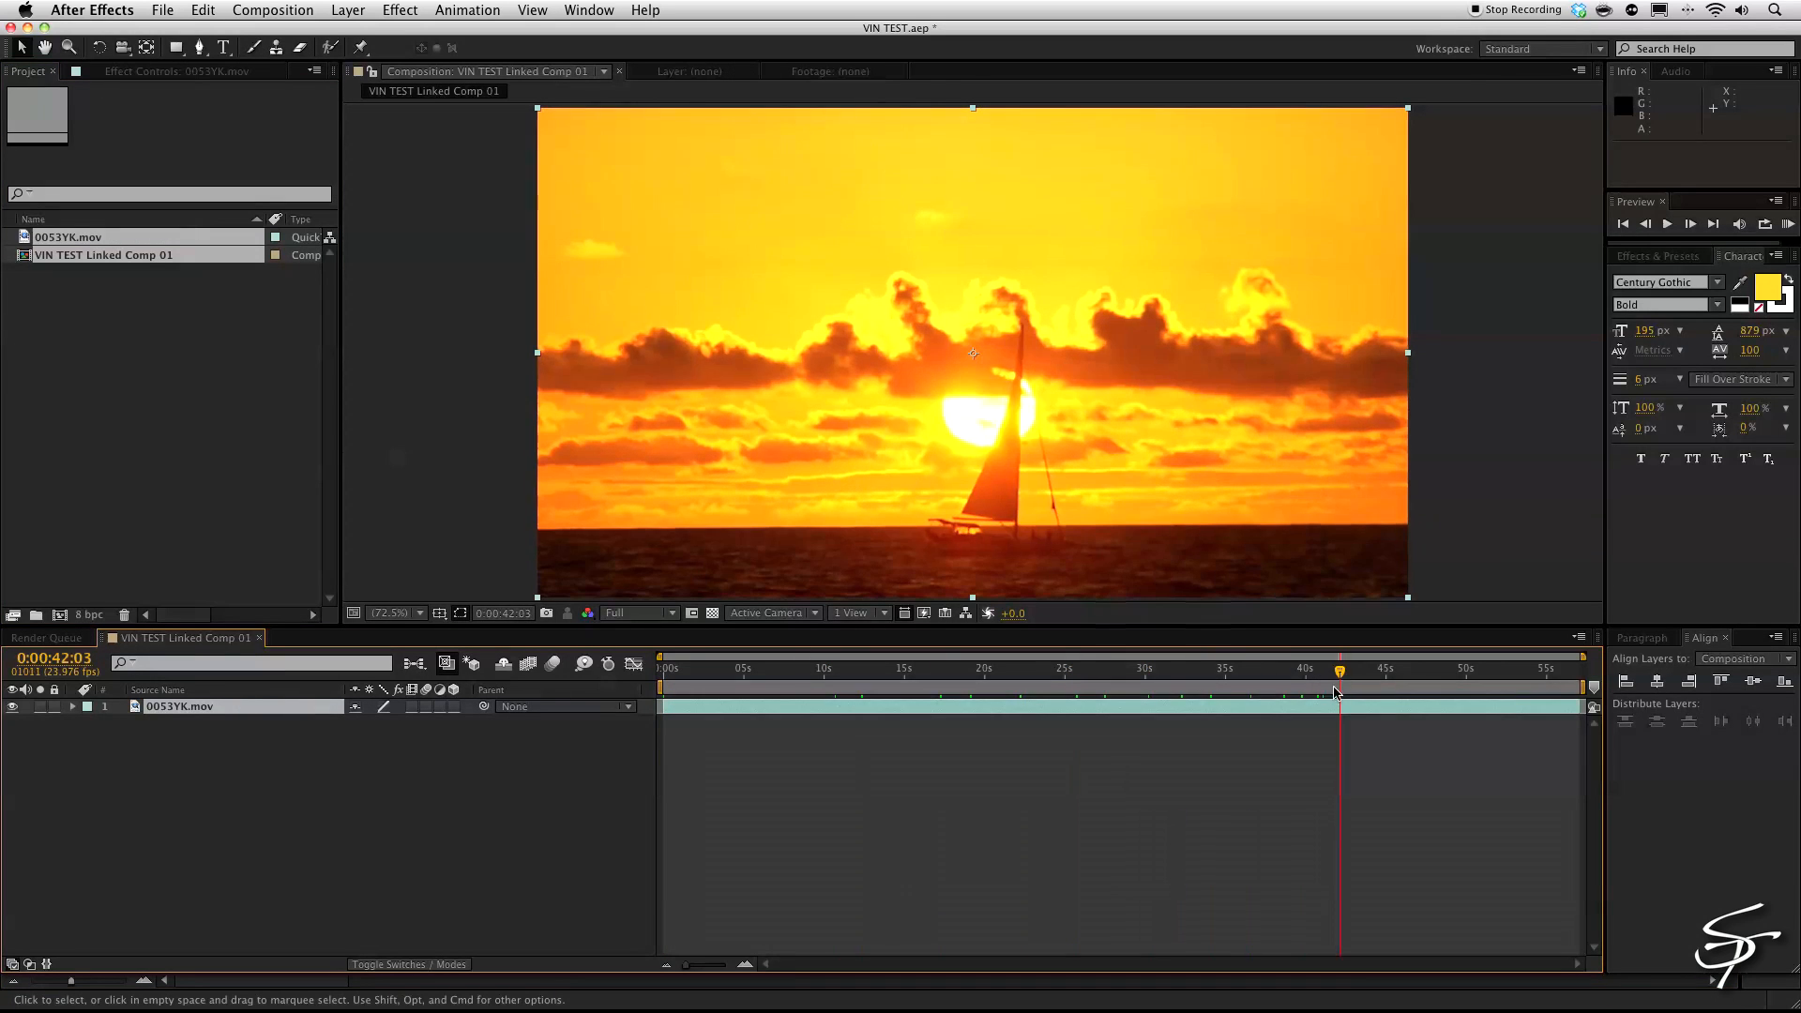
pyautogui.moveTo(1650, 264)
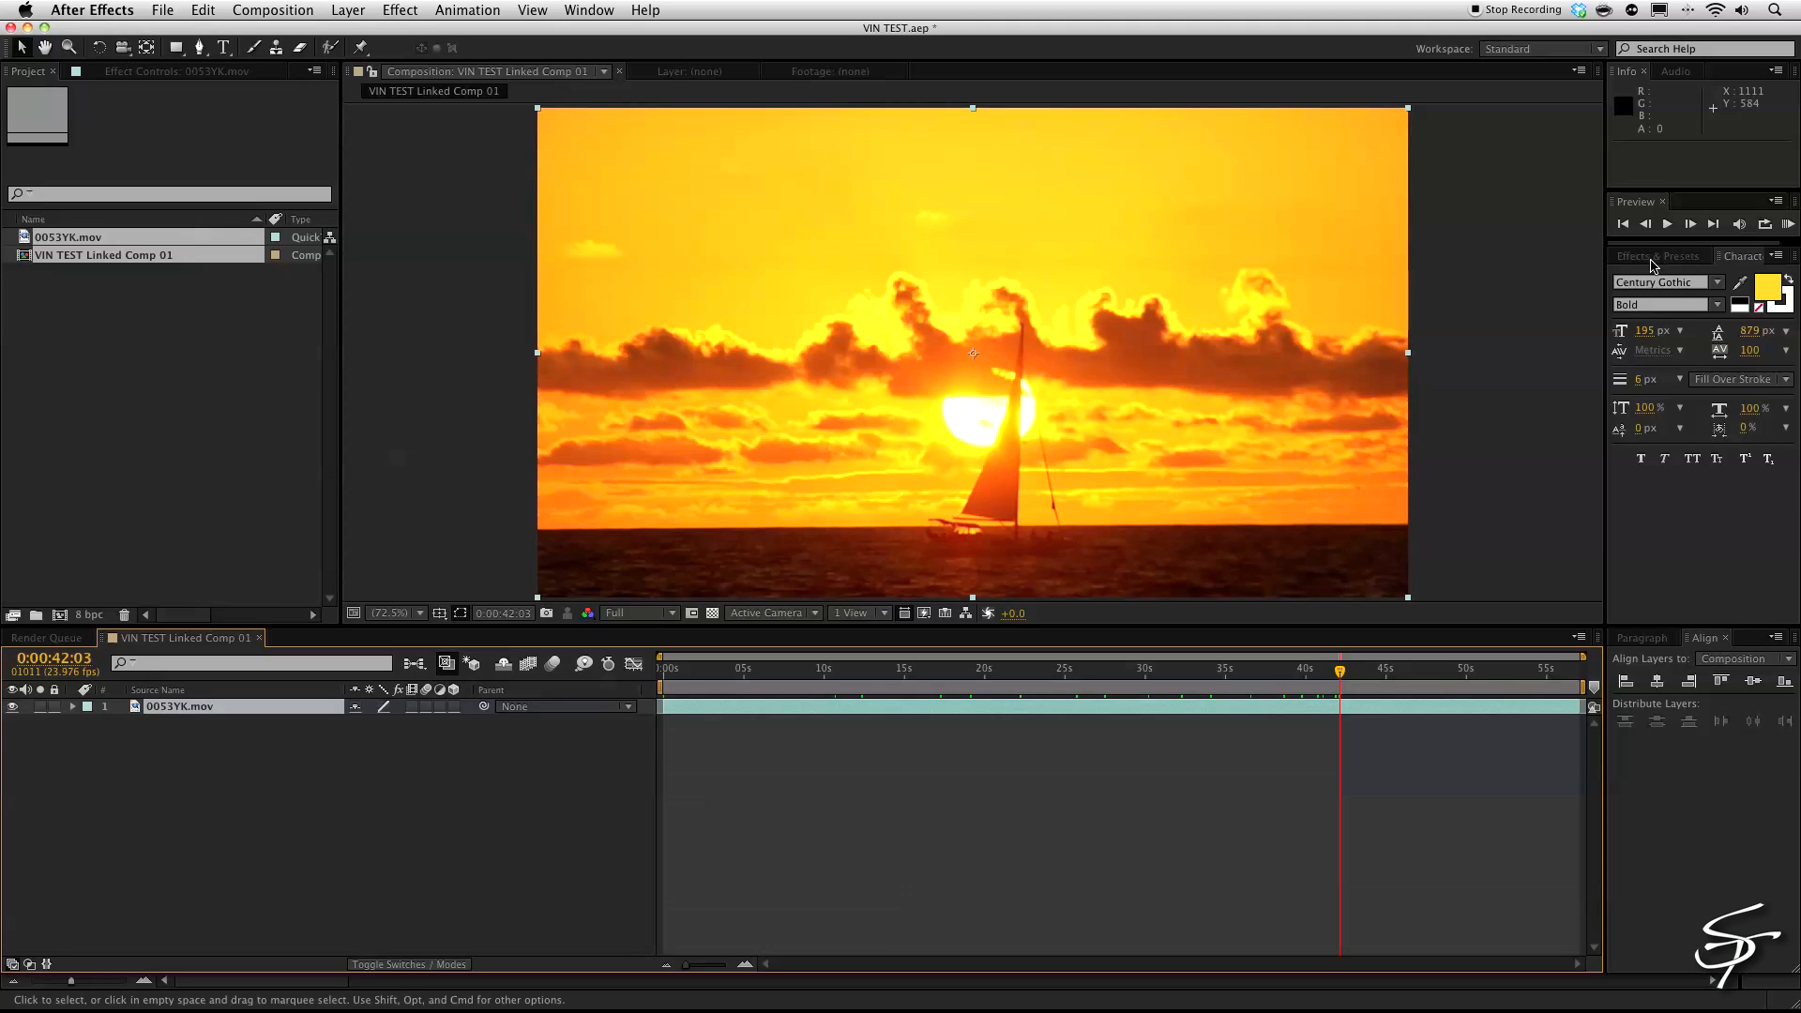
pyautogui.write('stab')
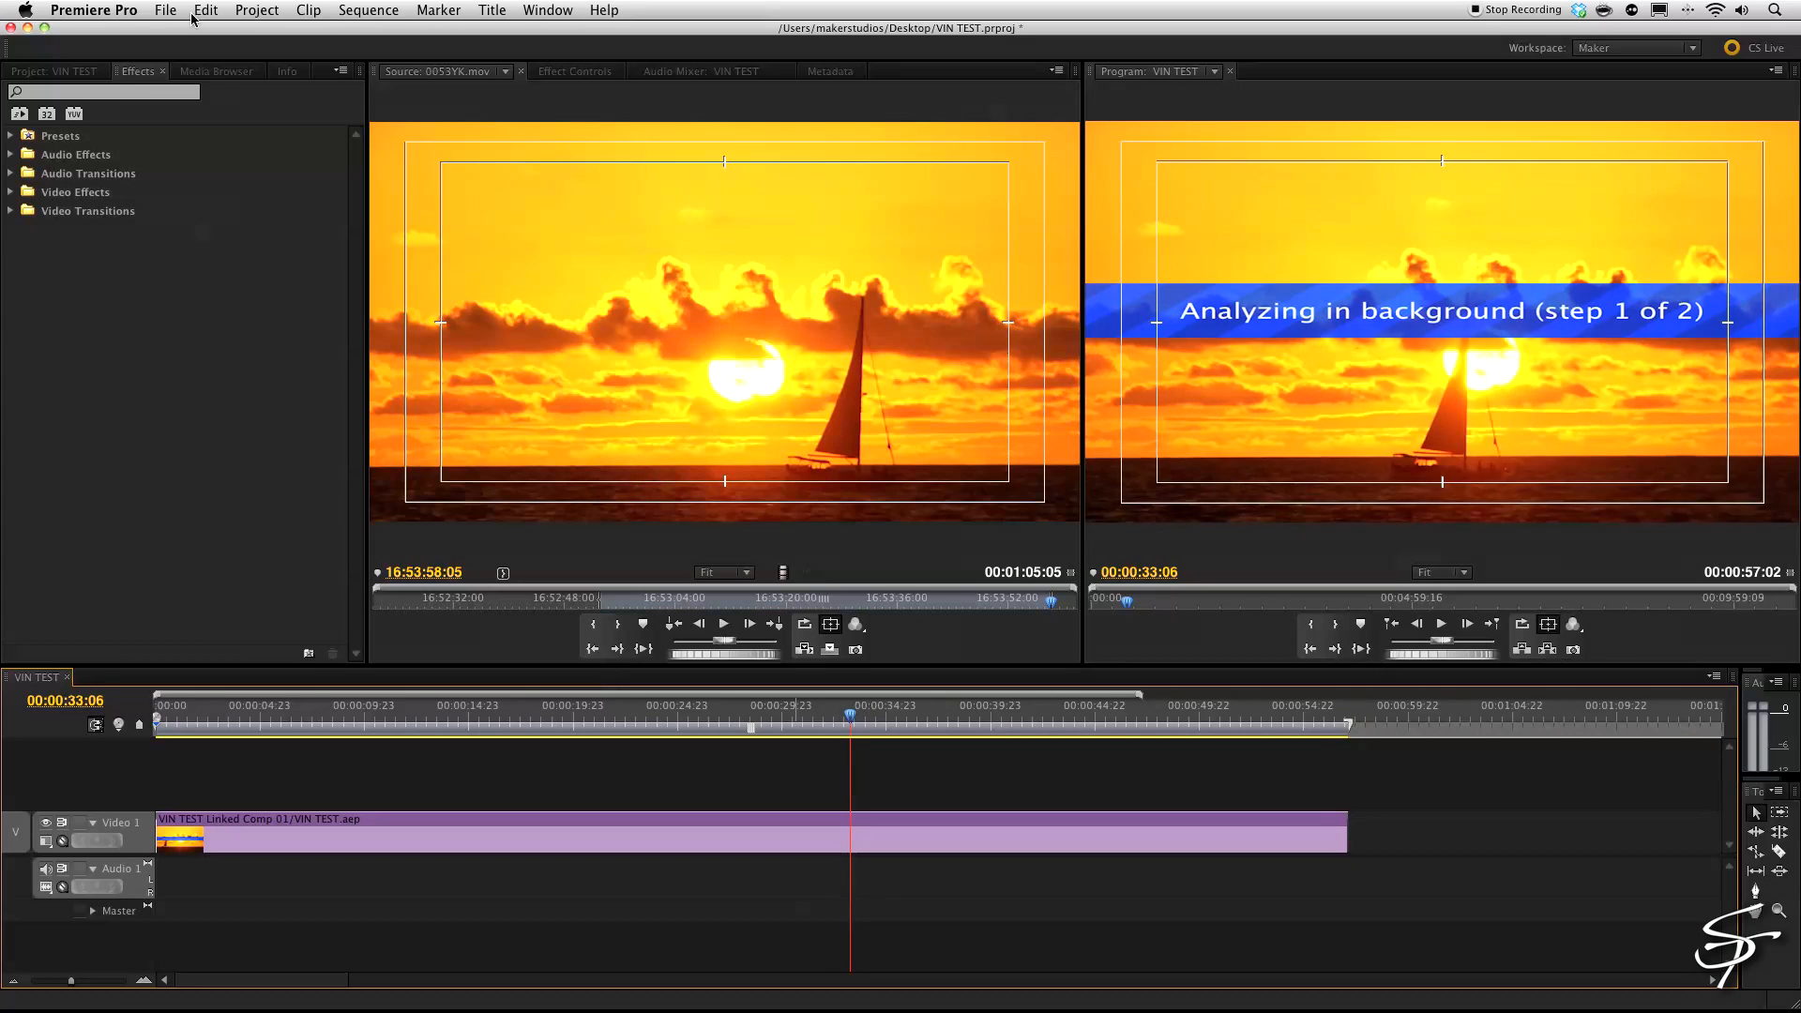
pyautogui.write('v')
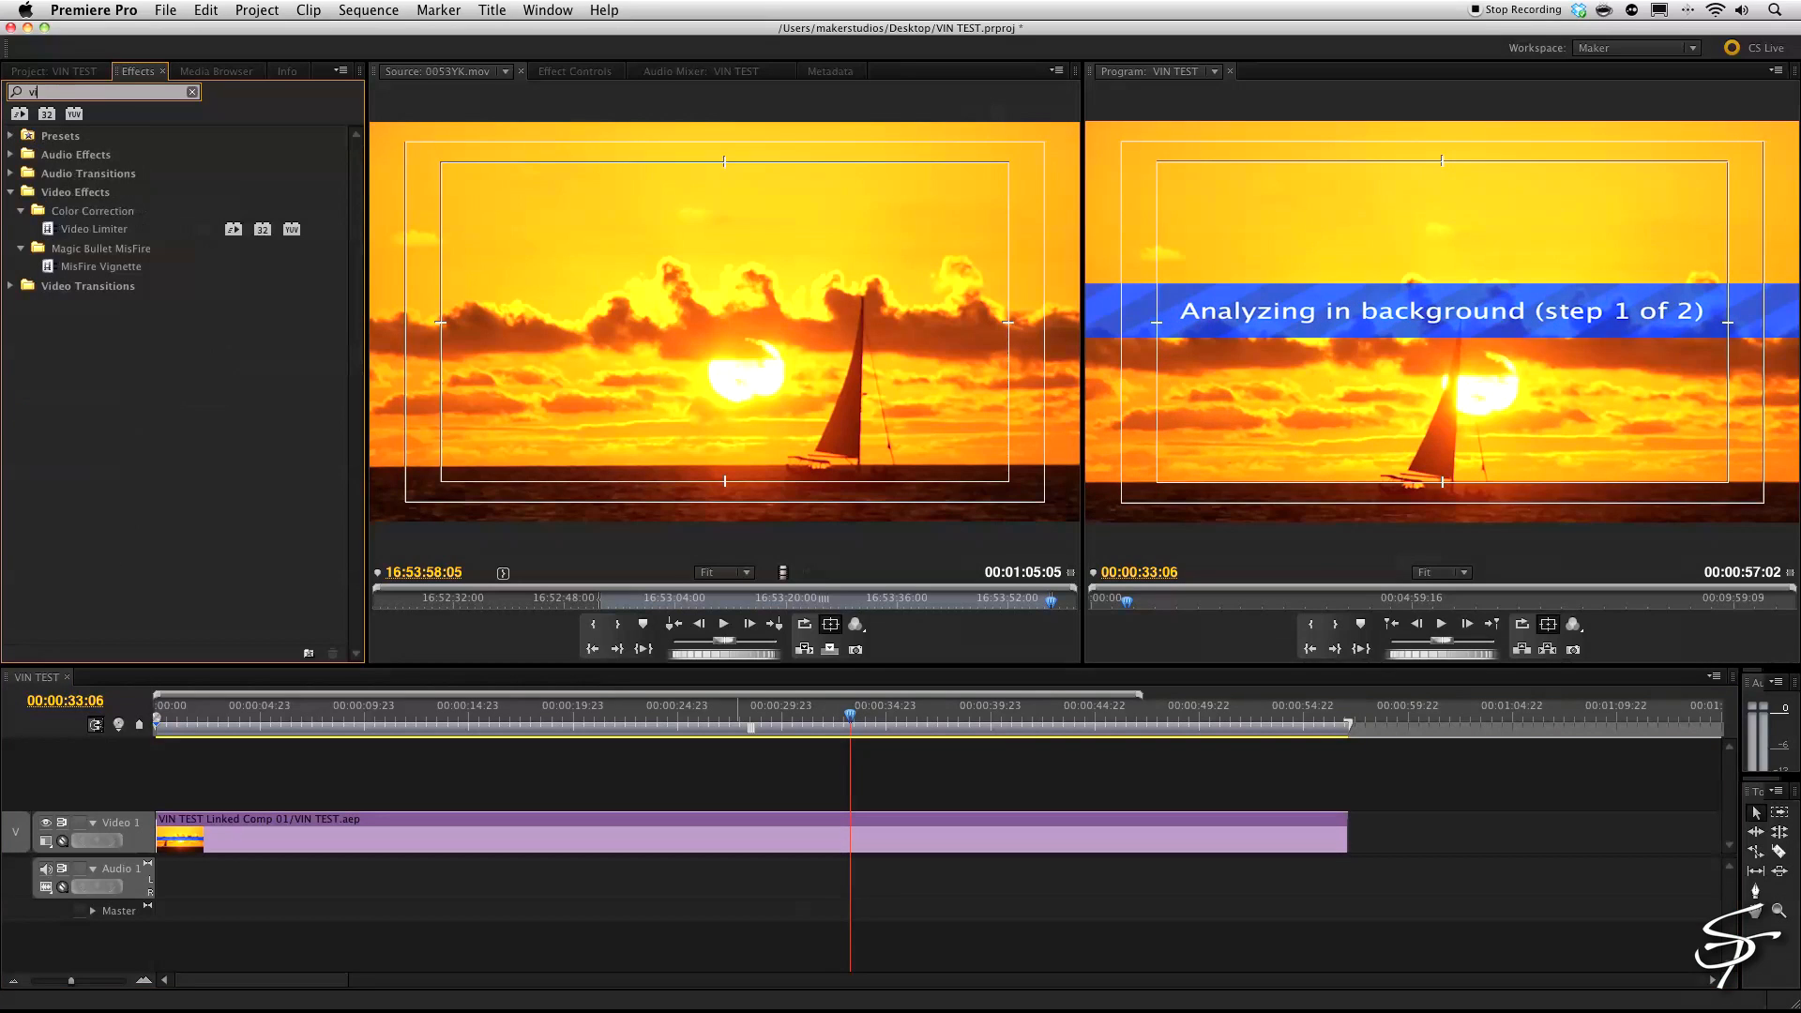
pyautogui.write('ignette')
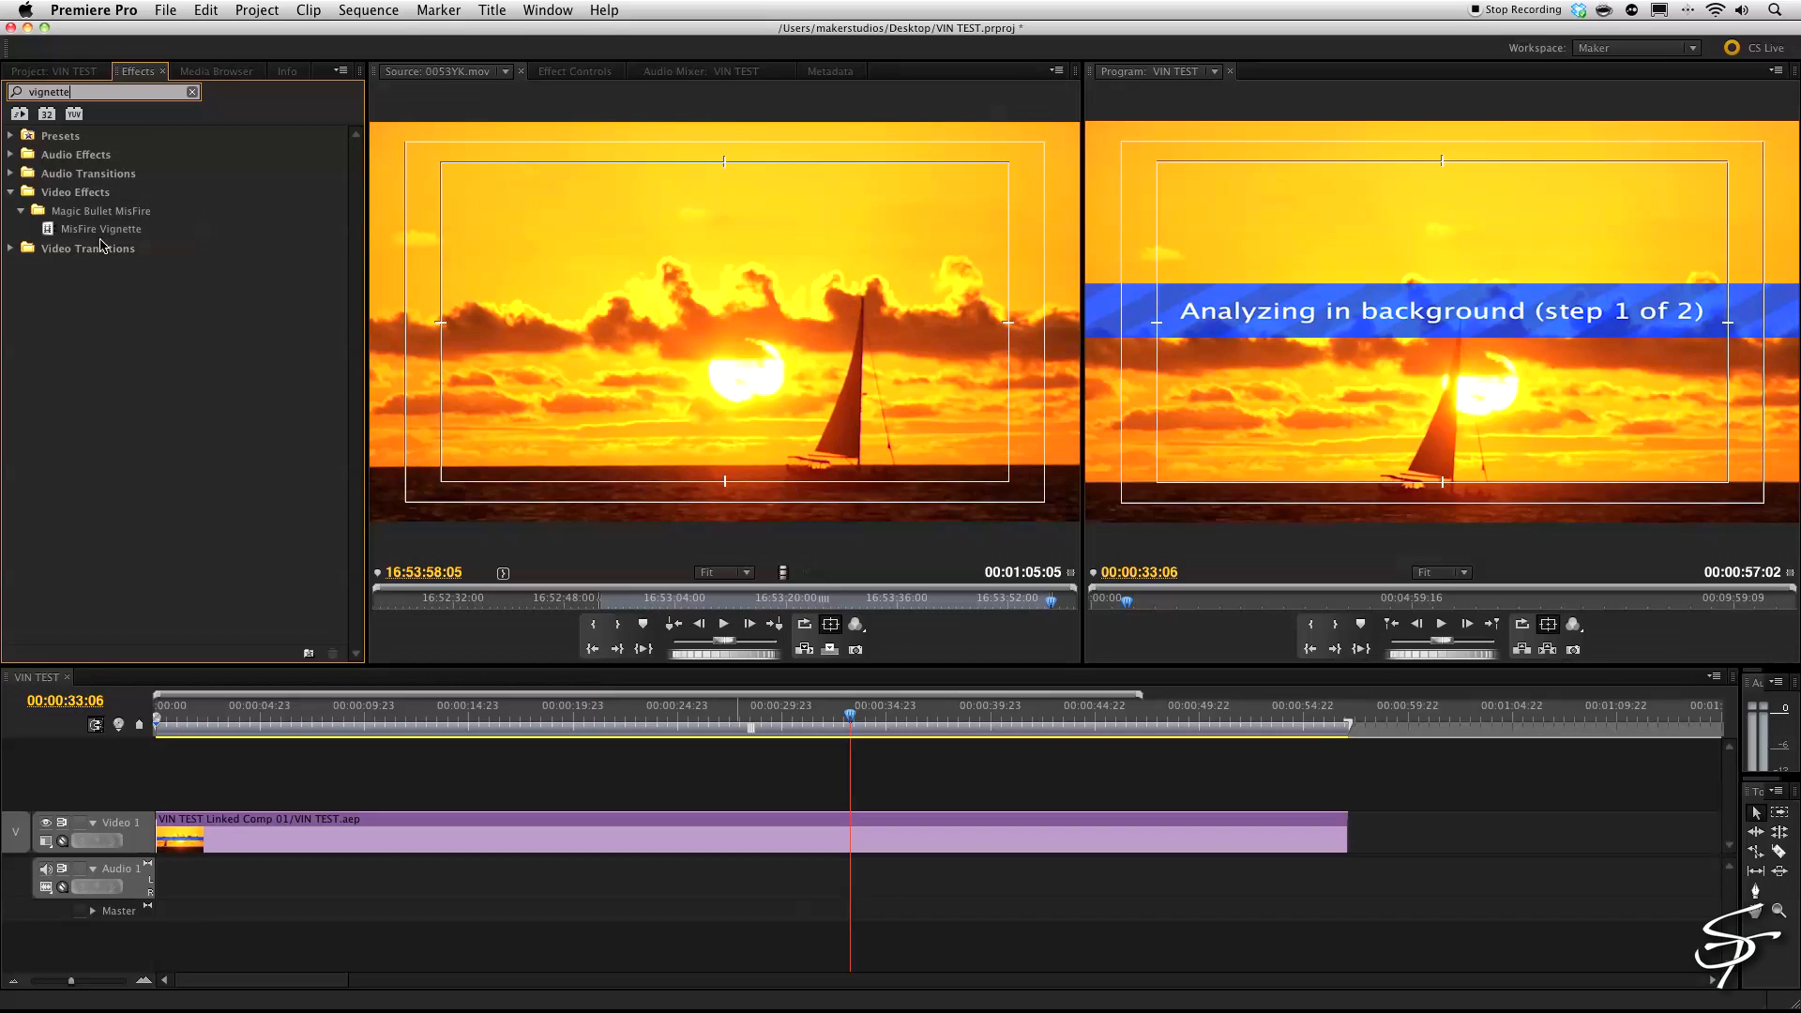
pyautogui.moveTo(184, 90)
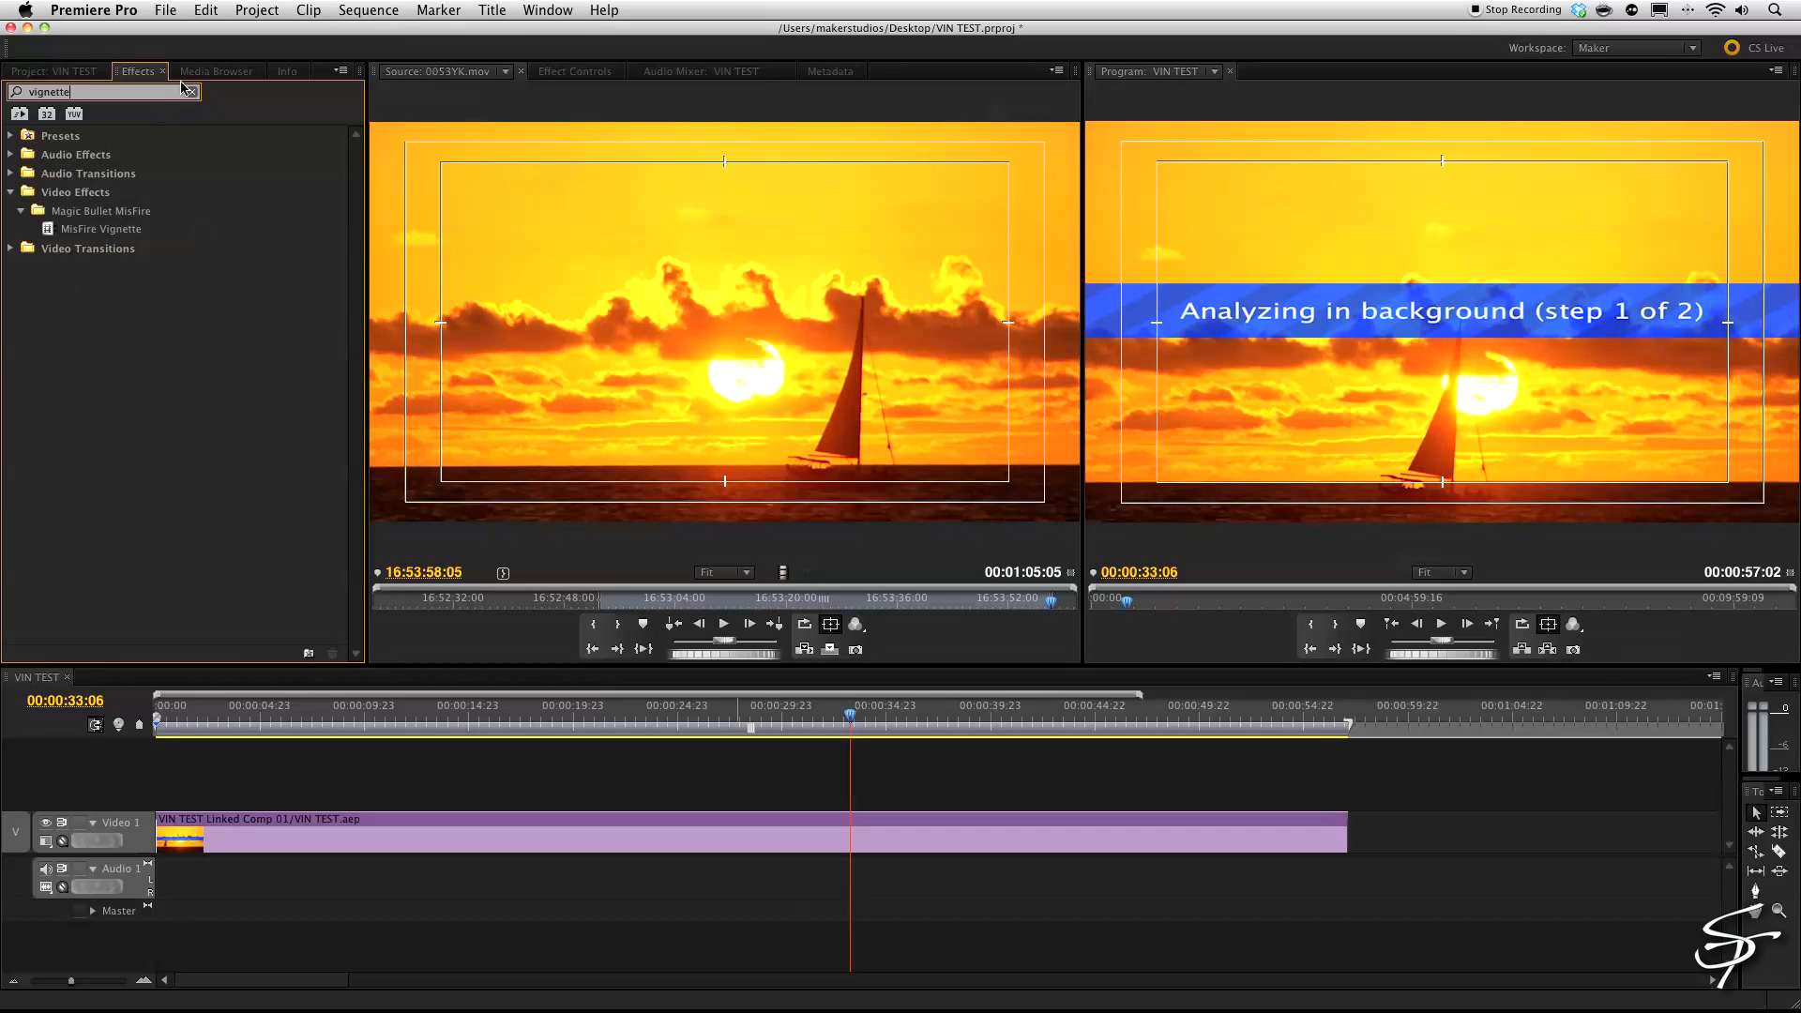
pyautogui.click(193, 92)
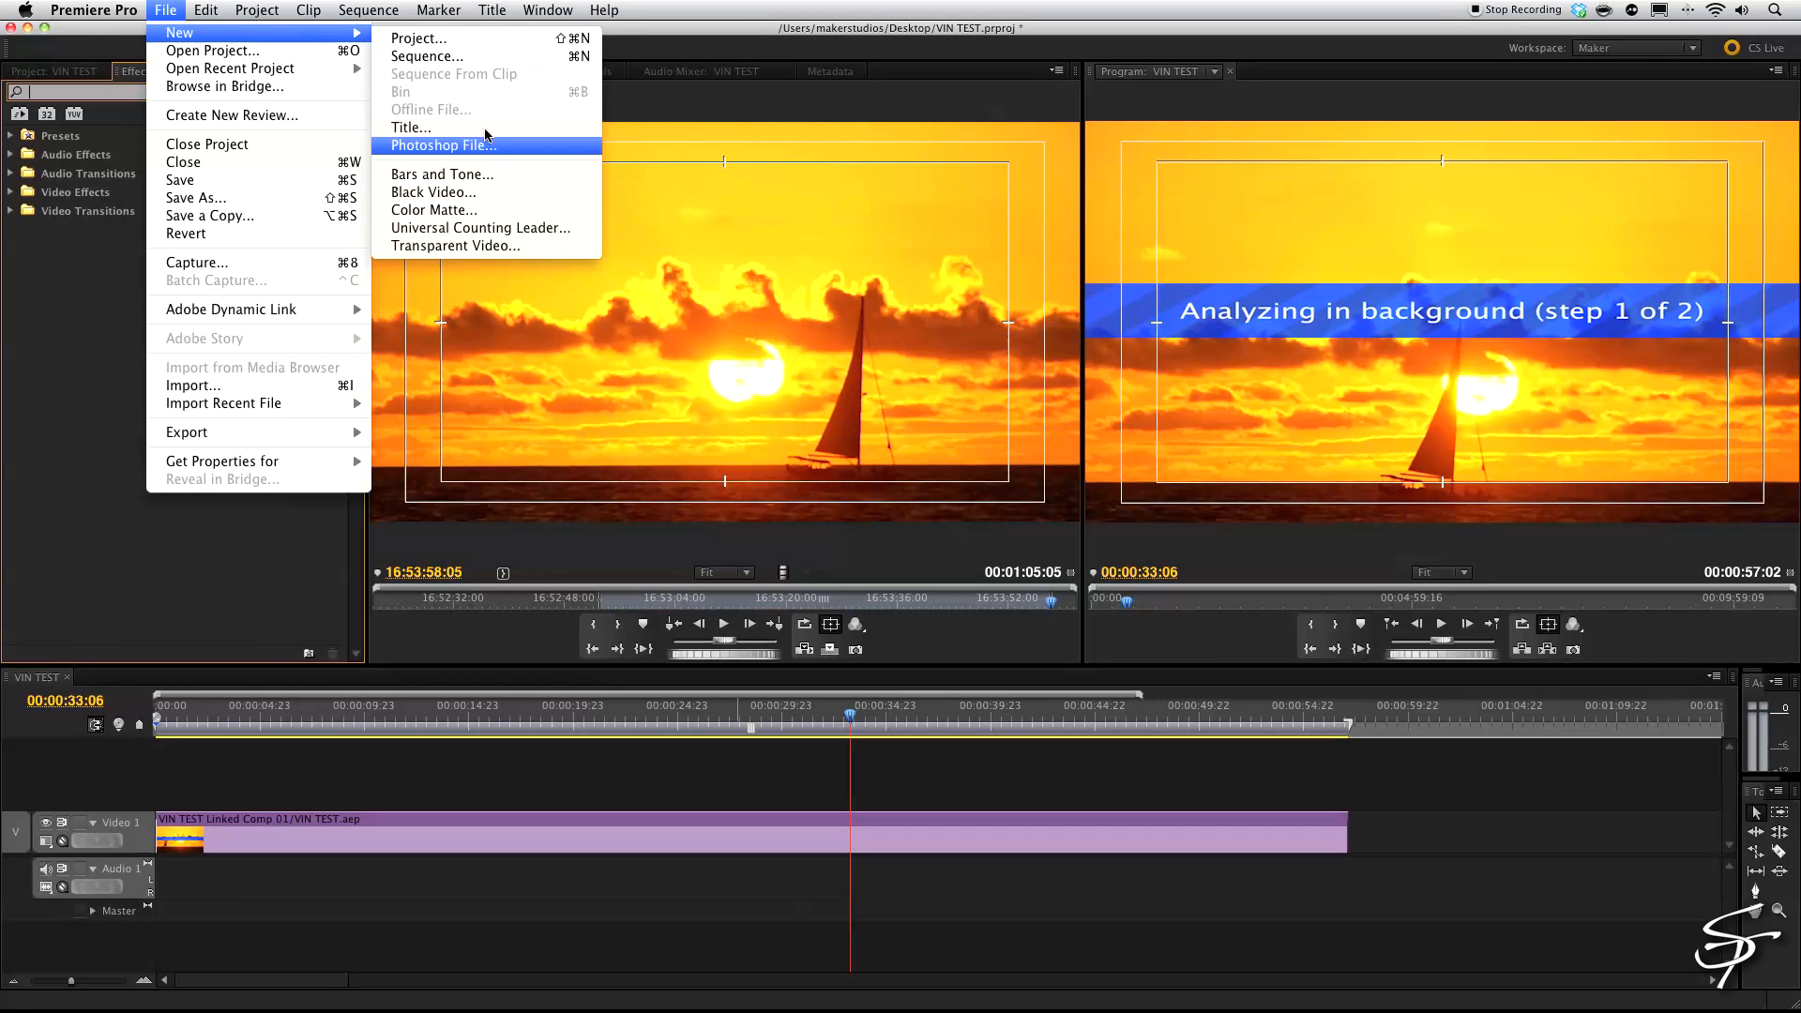
# Start a new title from the File menu and confirm it as VIN.
pyautogui.click(410, 127)
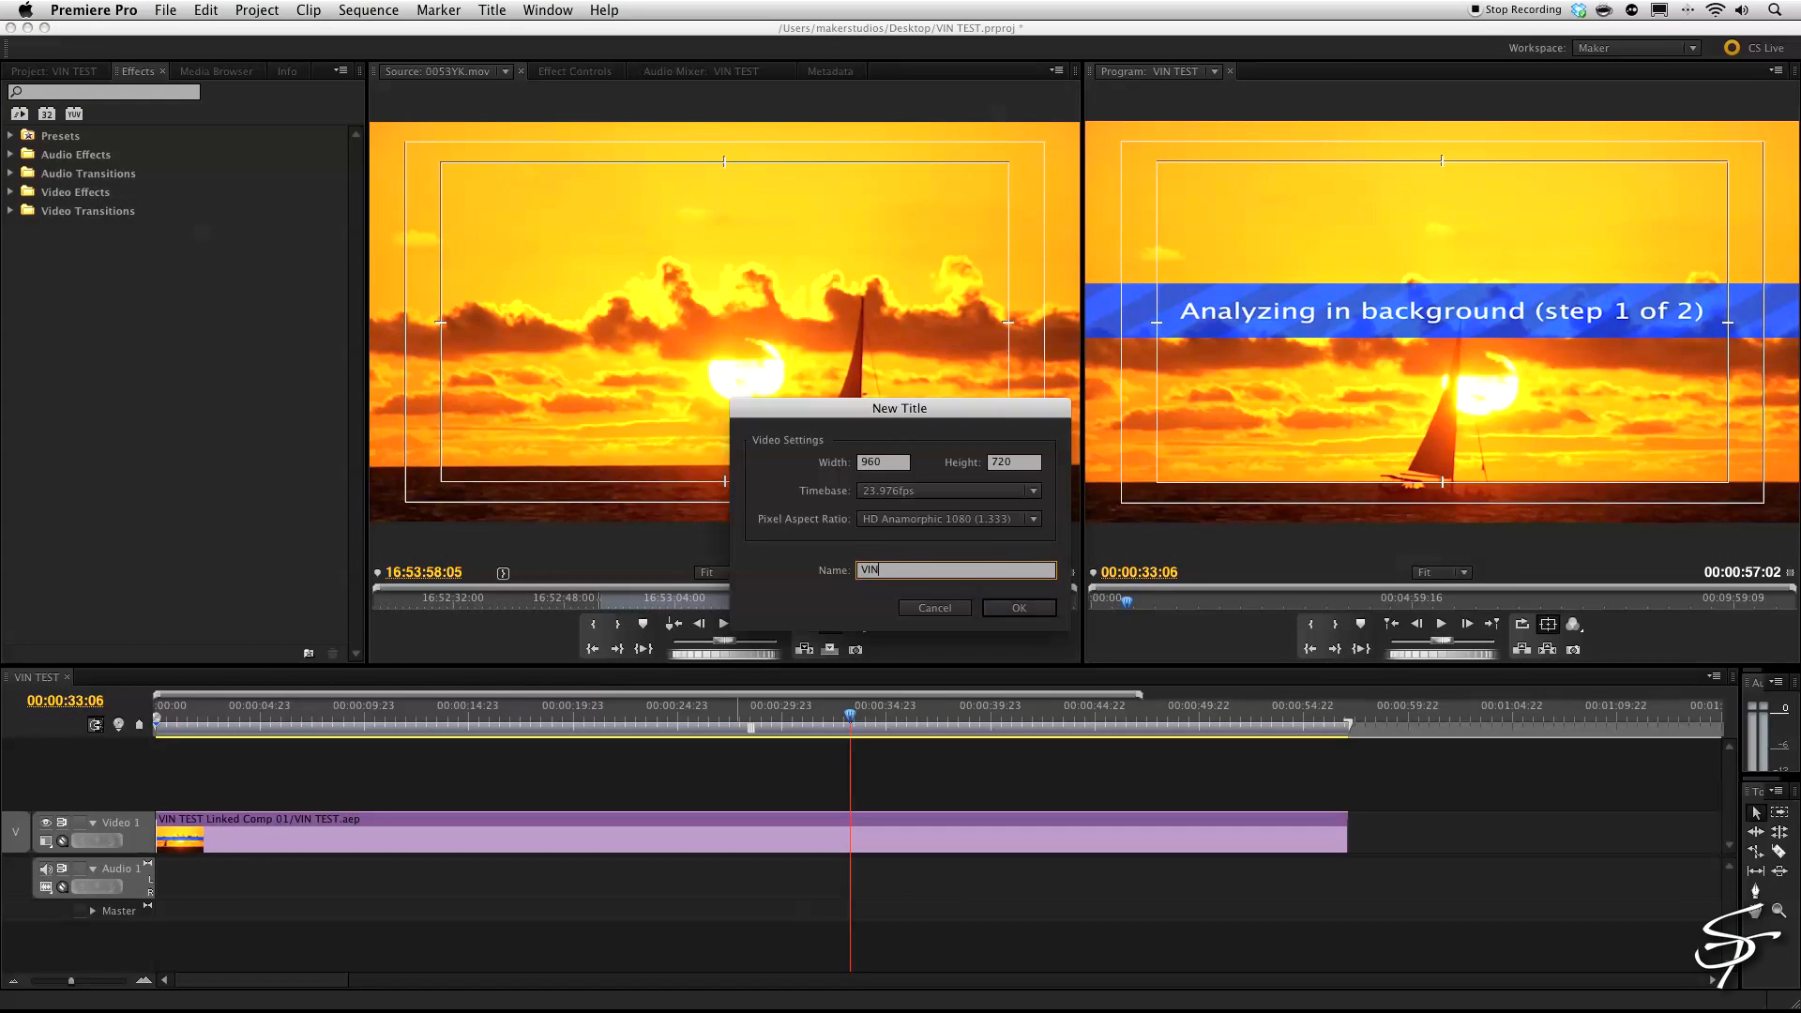
pyautogui.click(1017, 608)
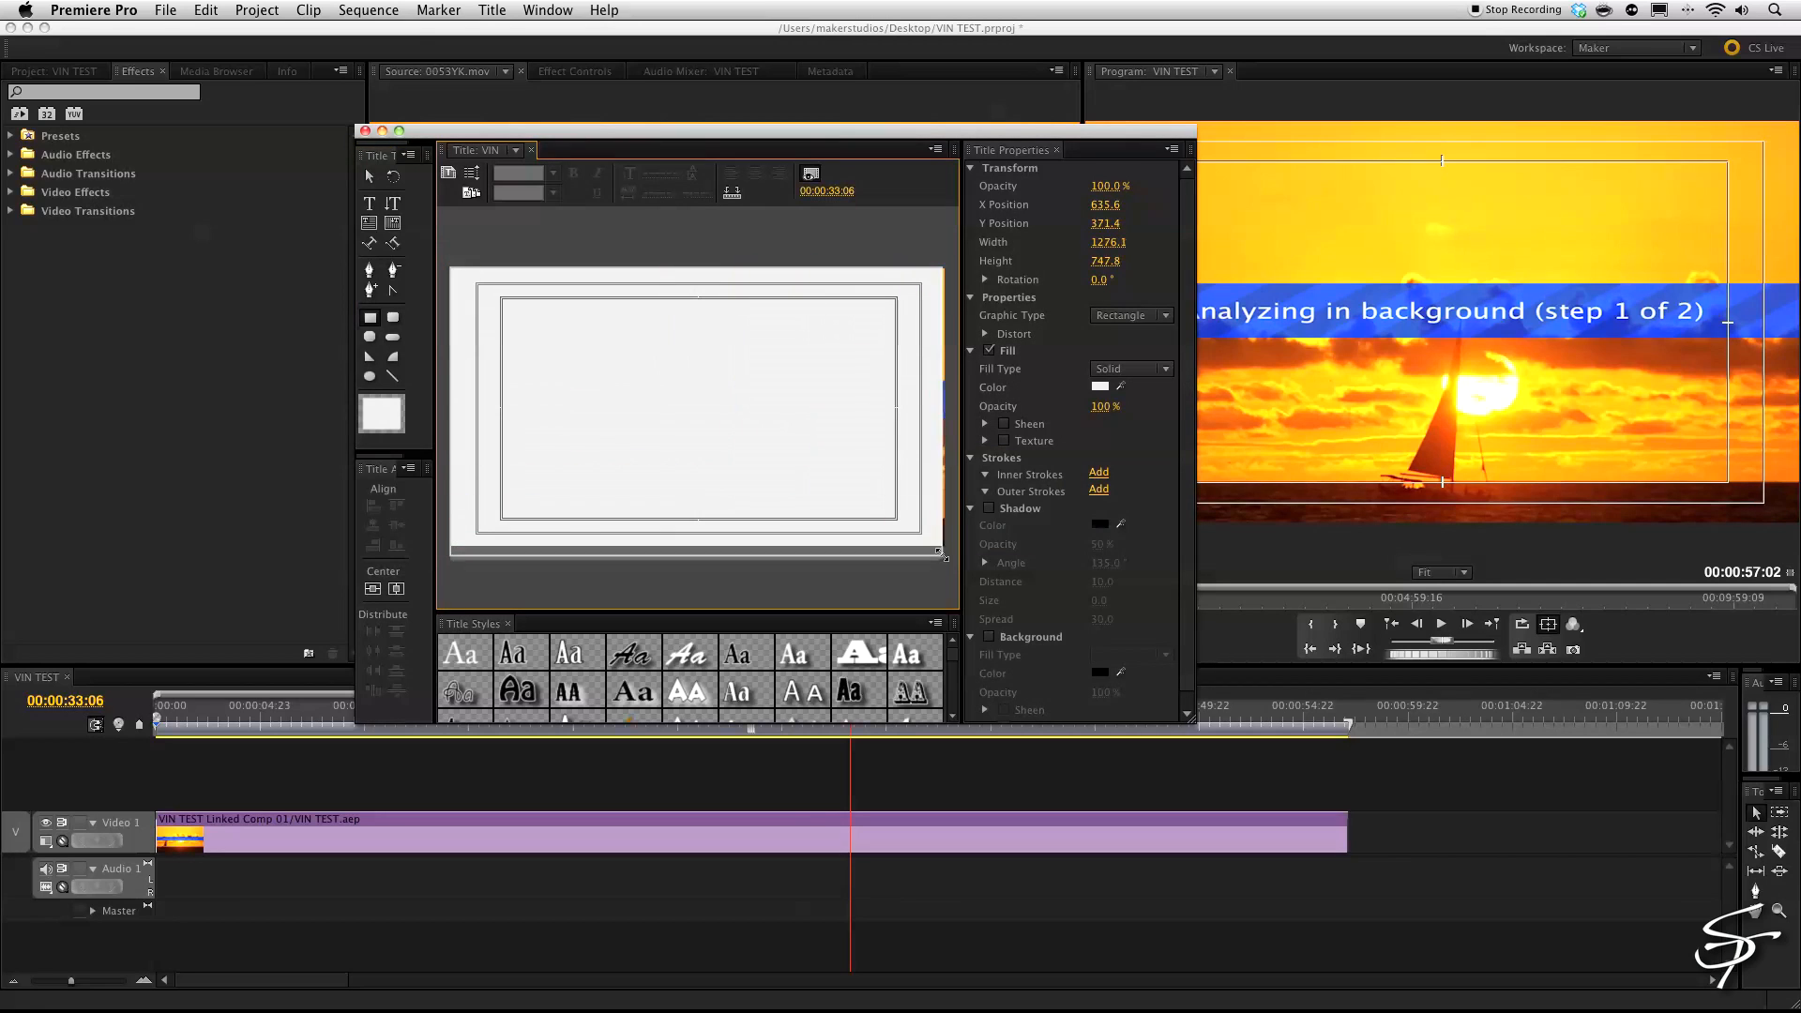
# Stretch the rectangle to fill the frame and give it a radial gradient fill with adjusted colour stops.
pyautogui.moveTo(938, 524); pyautogui.dragTo(942, 553)
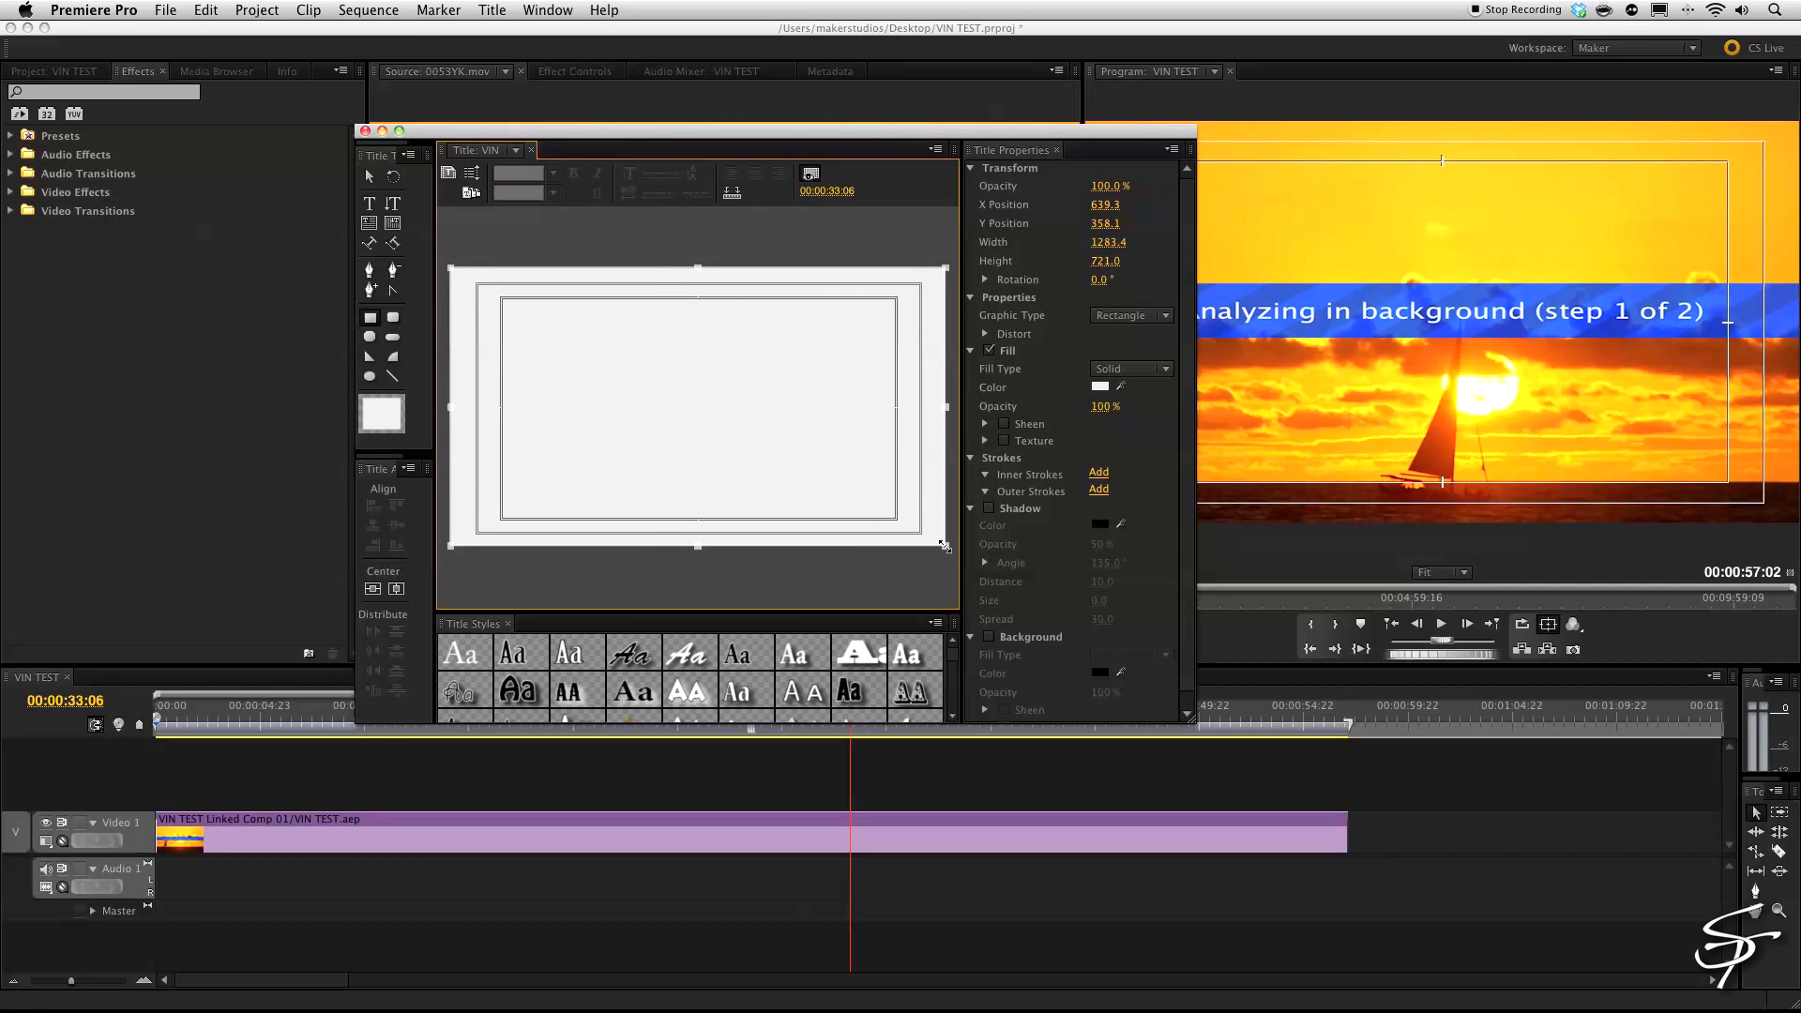
pyautogui.moveTo(1164, 365)
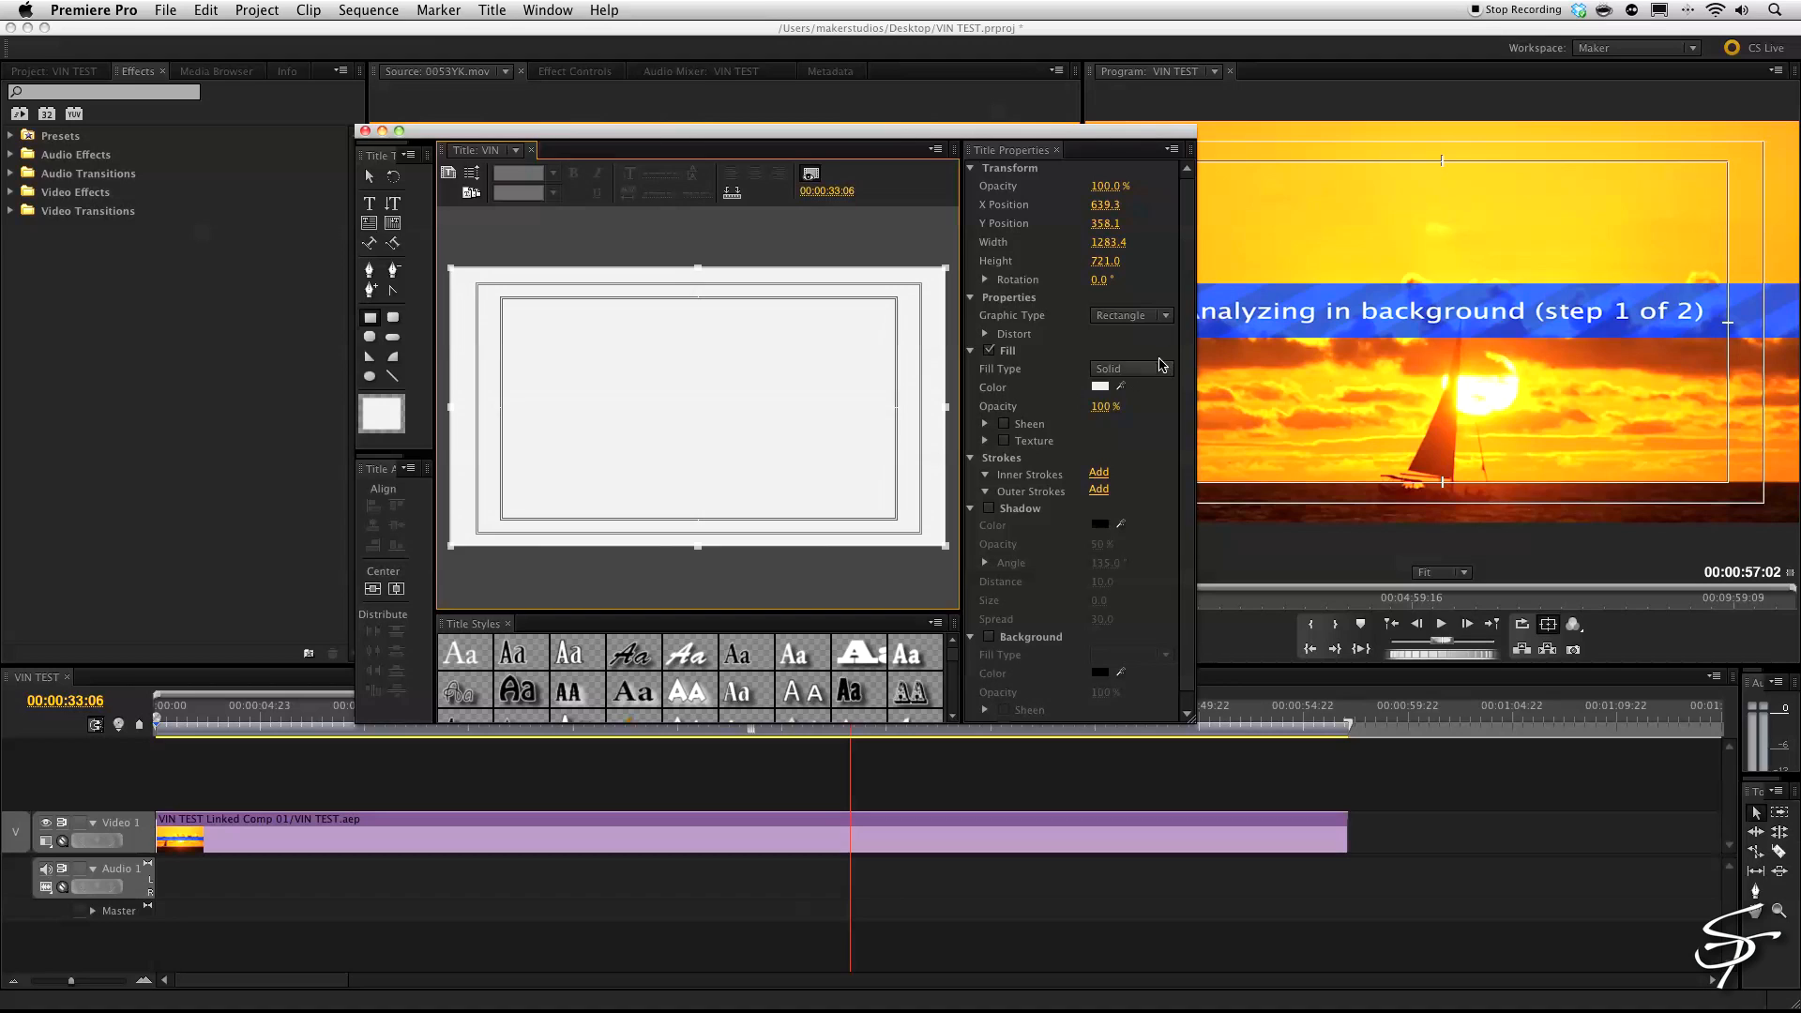
pyautogui.click(1129, 369)
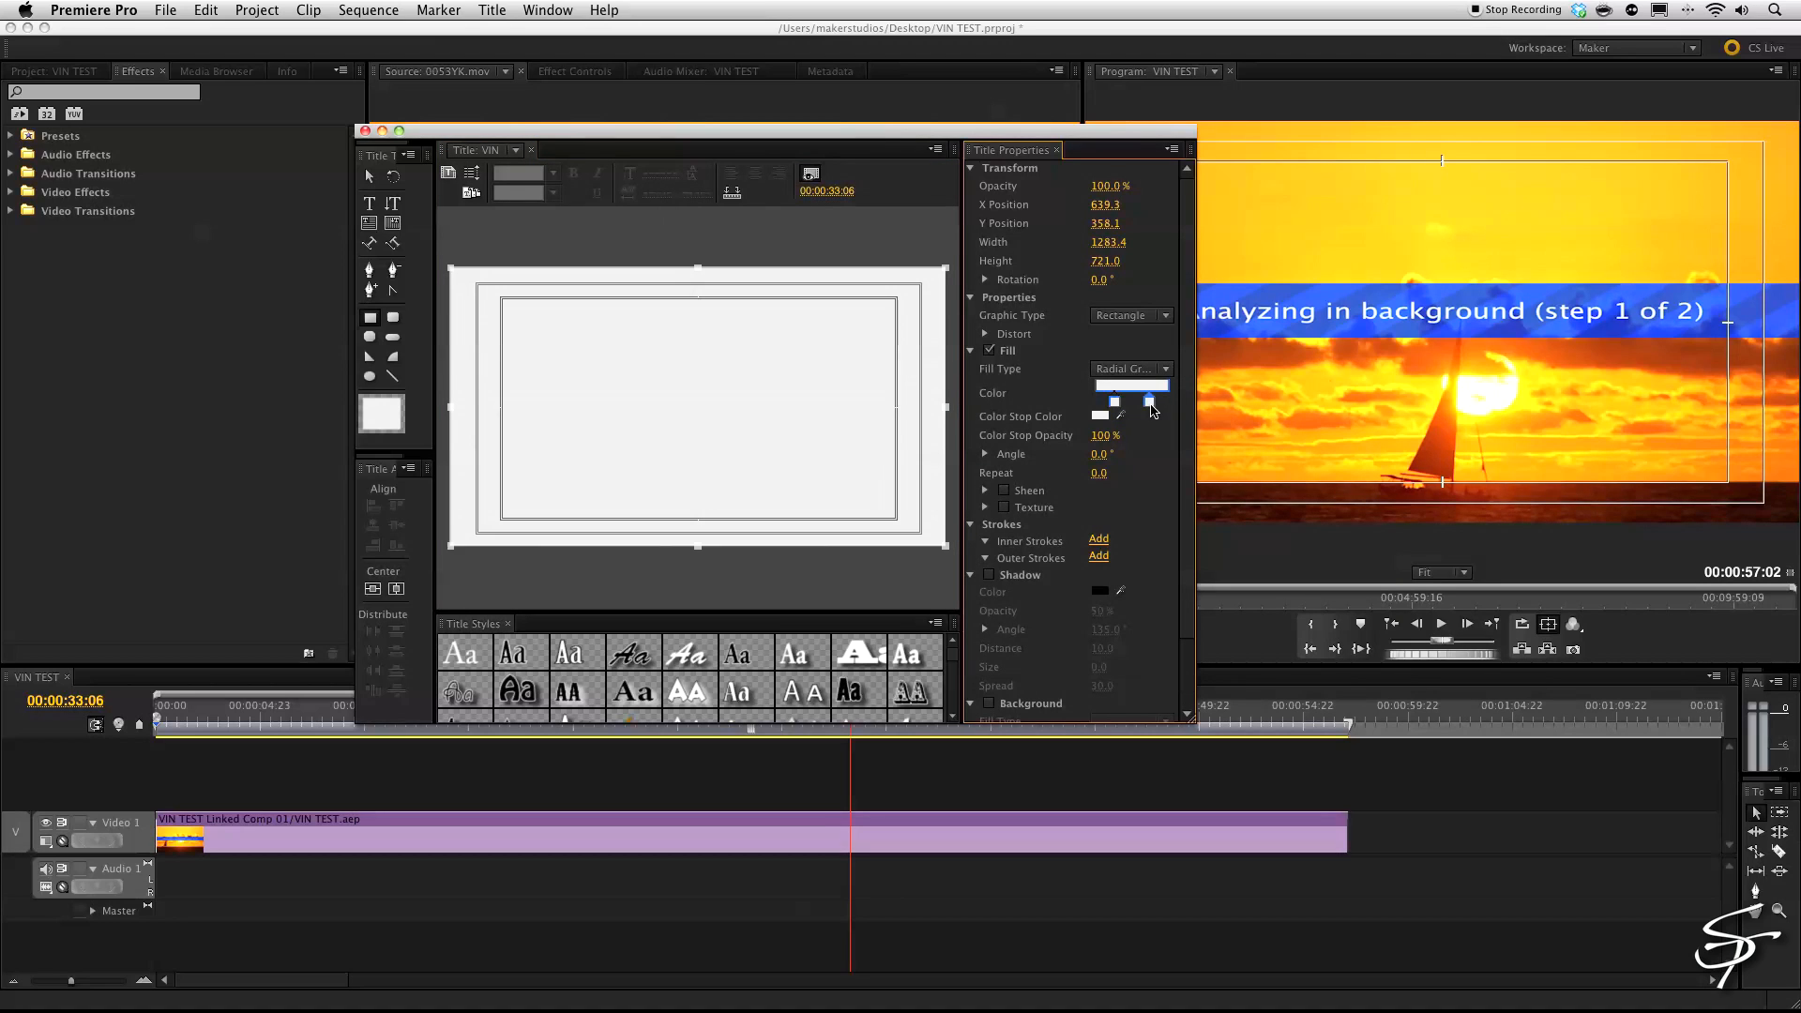
pyautogui.click(1148, 400)
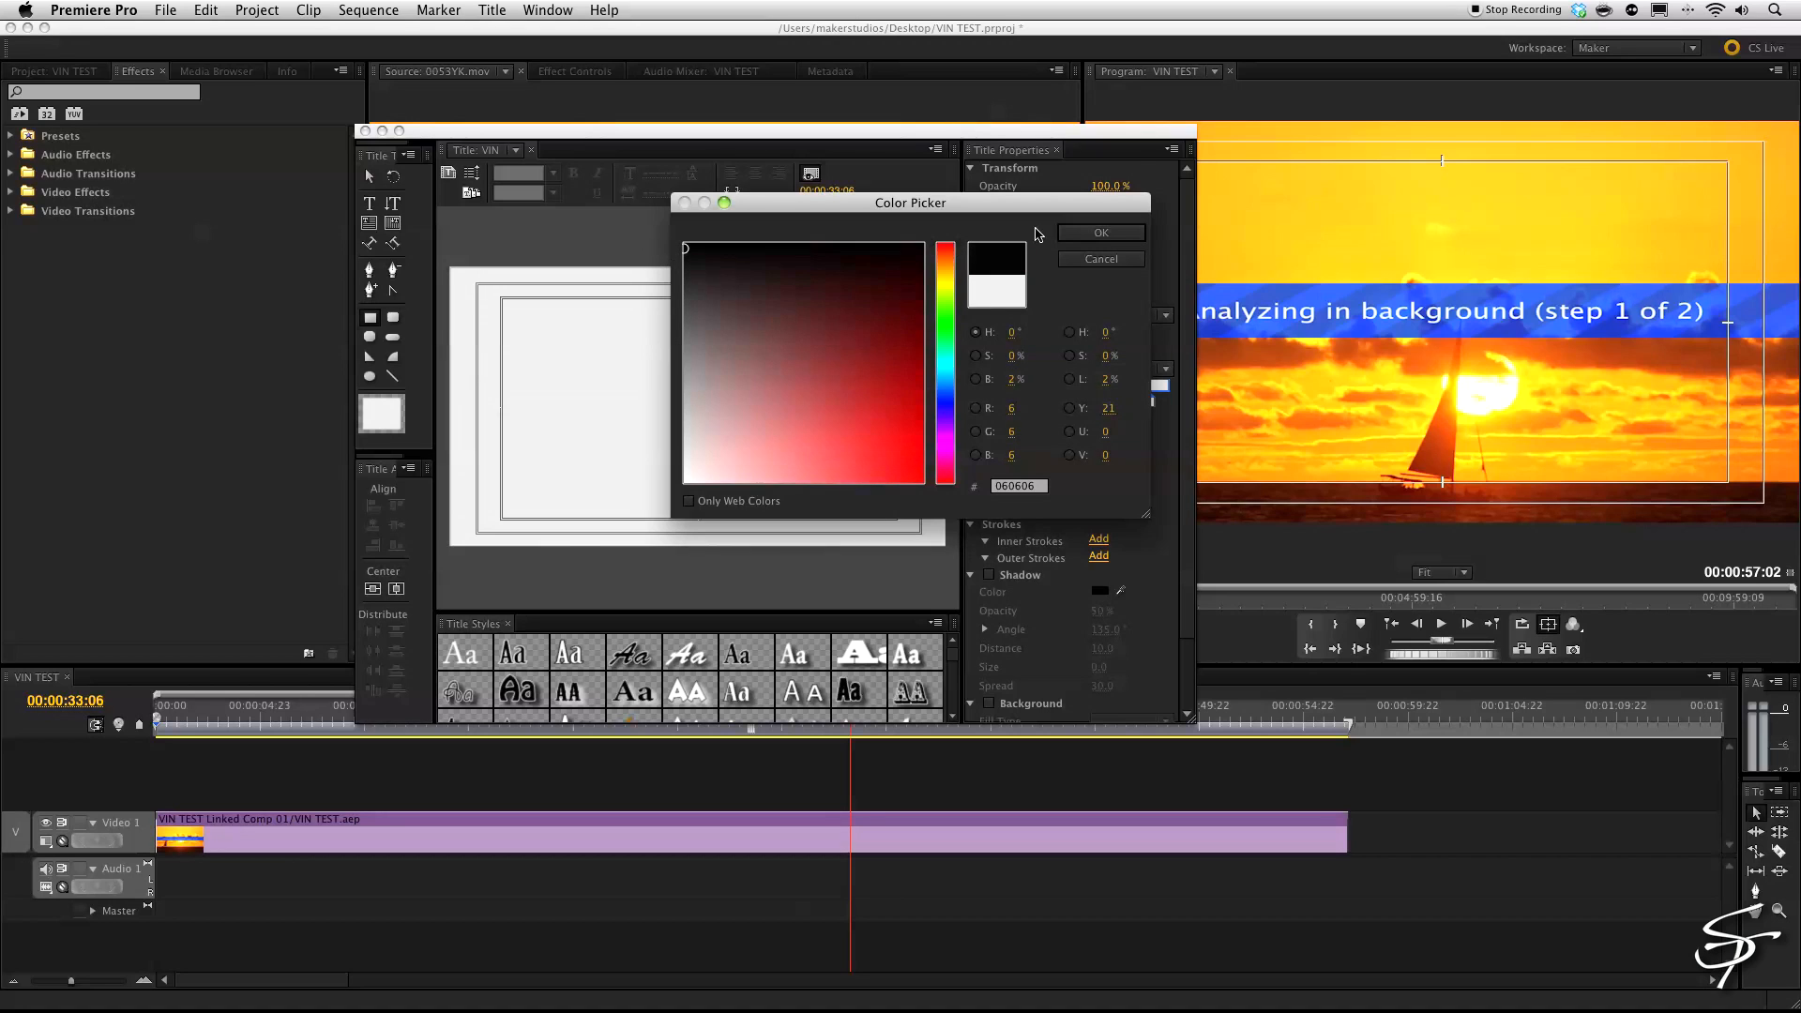
pyautogui.click(1100, 232)
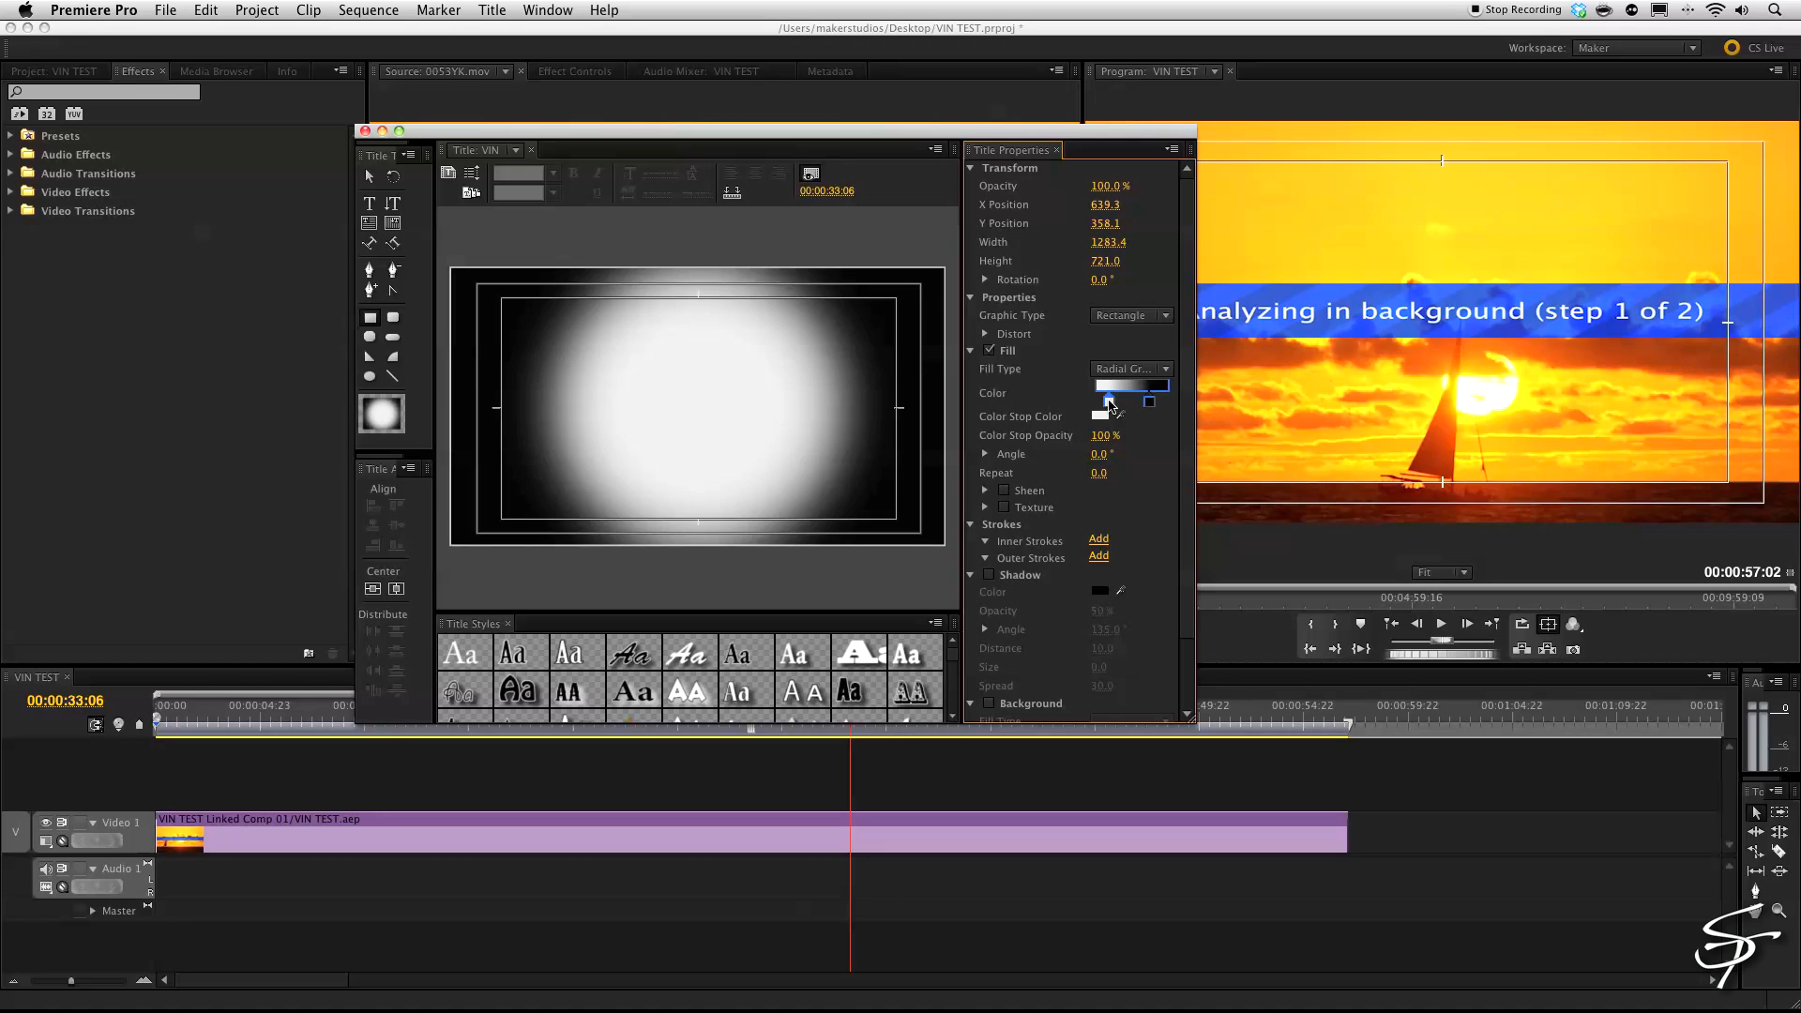
pyautogui.click(1155, 399)
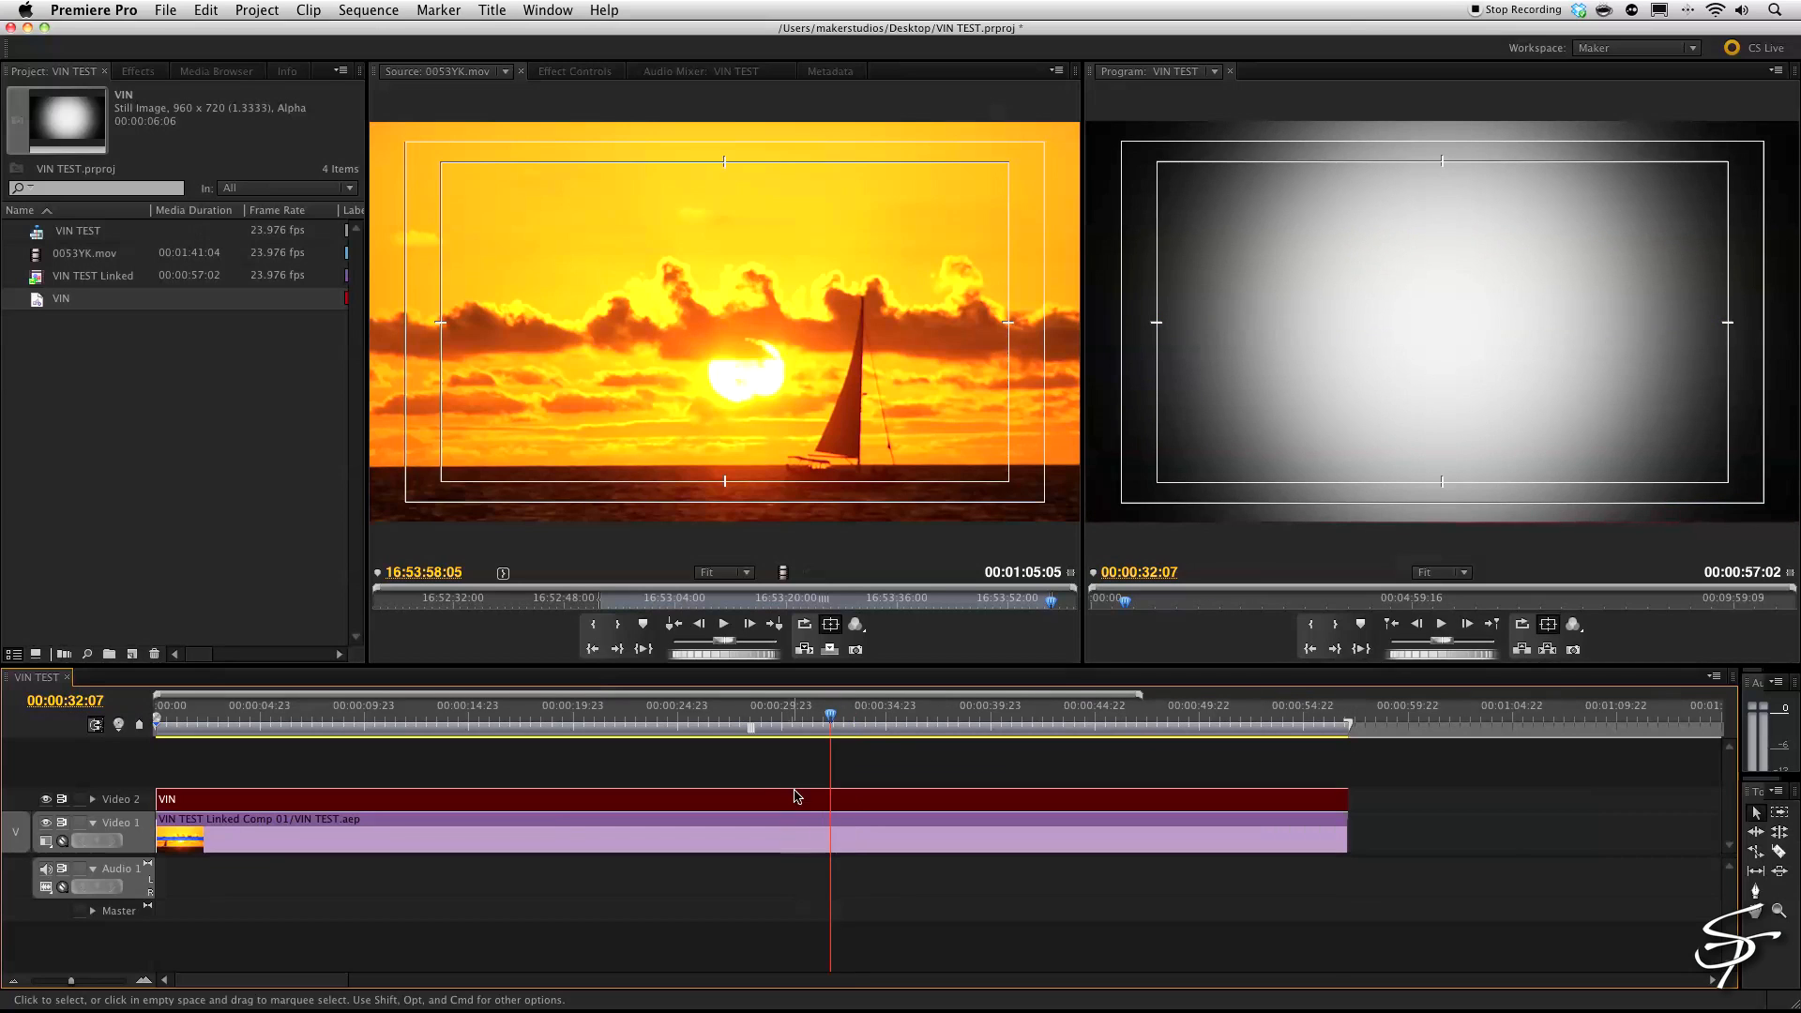
# Set the VIN clip's Opacity blend mode to Multiply.
pyautogui.click(574, 70)
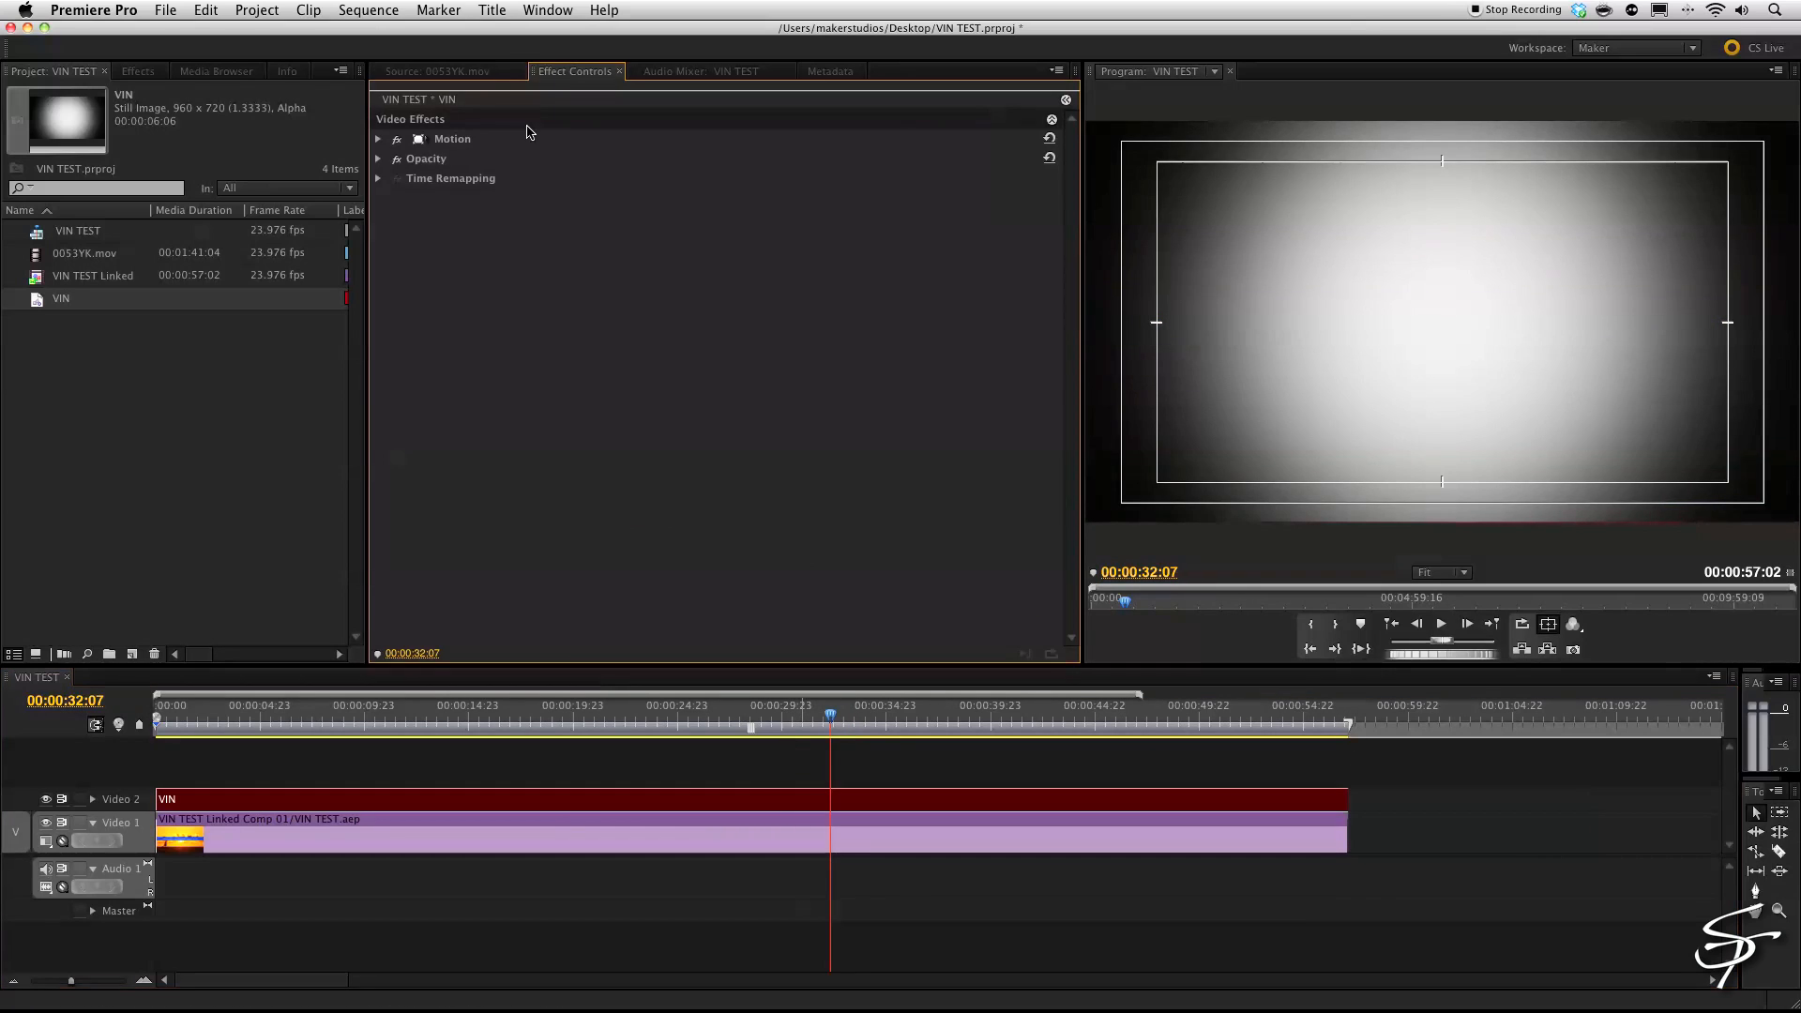
pyautogui.click(378, 138)
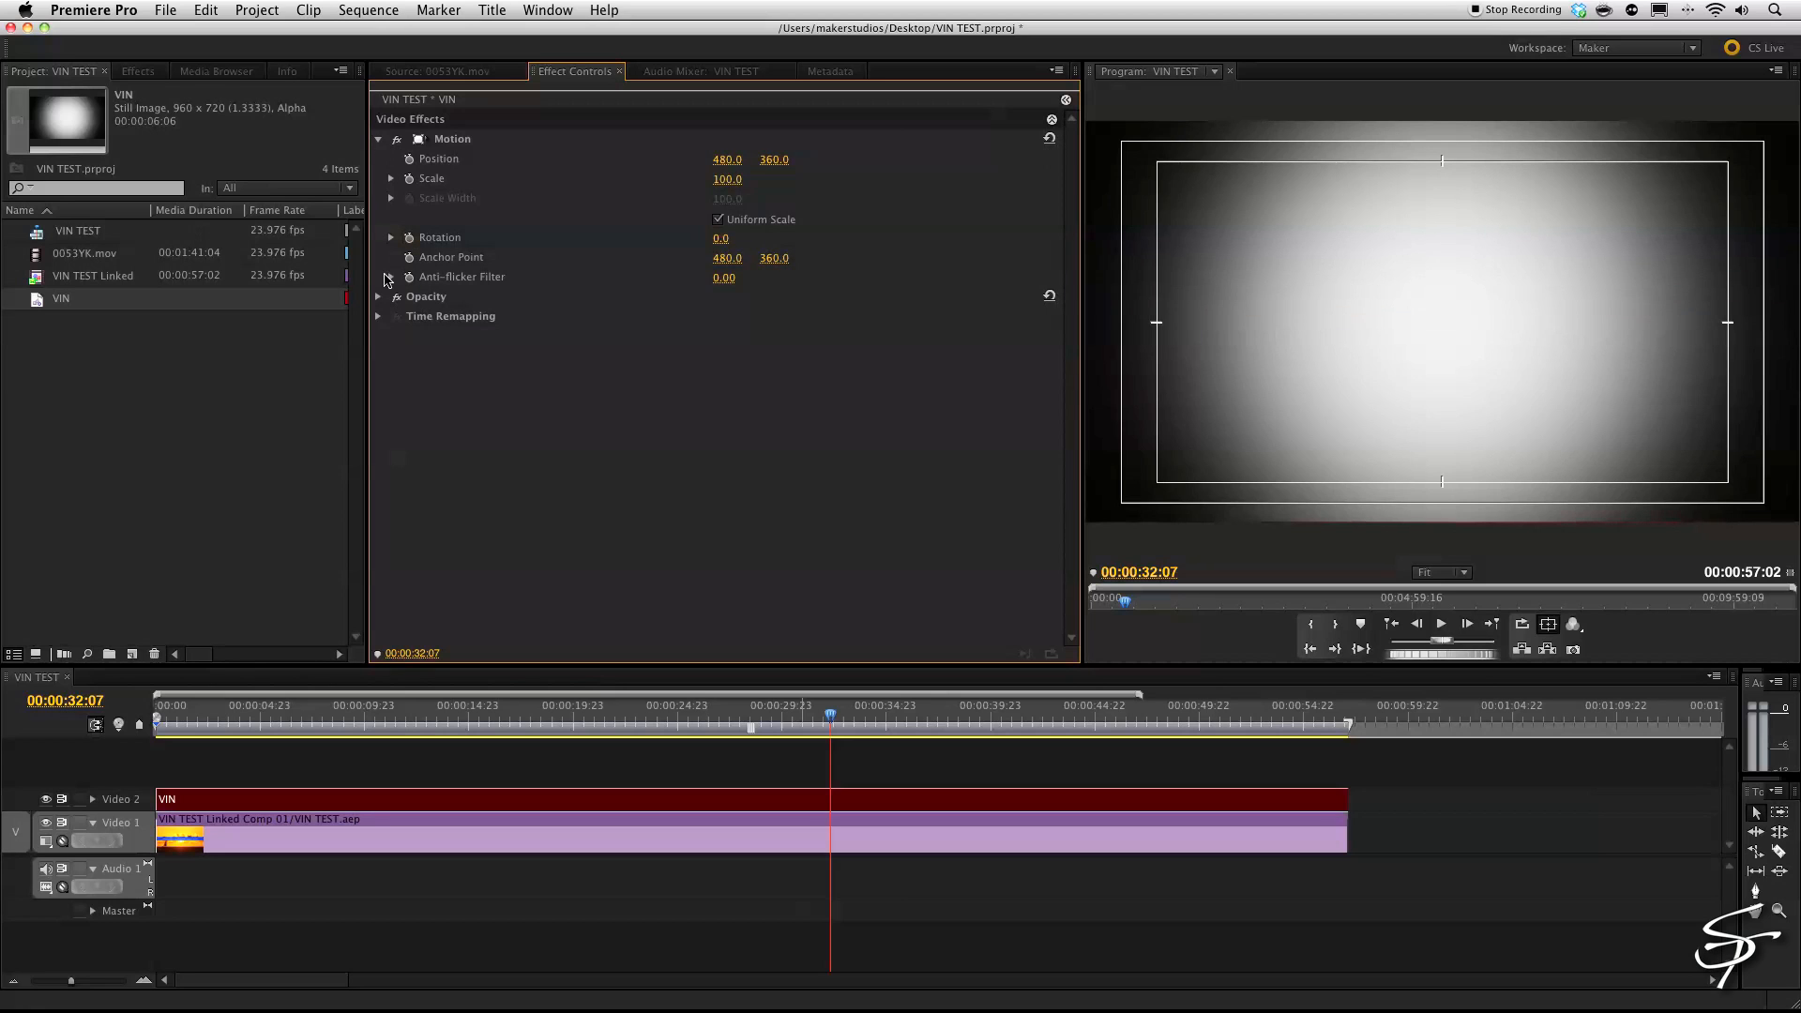
pyautogui.click(775, 336)
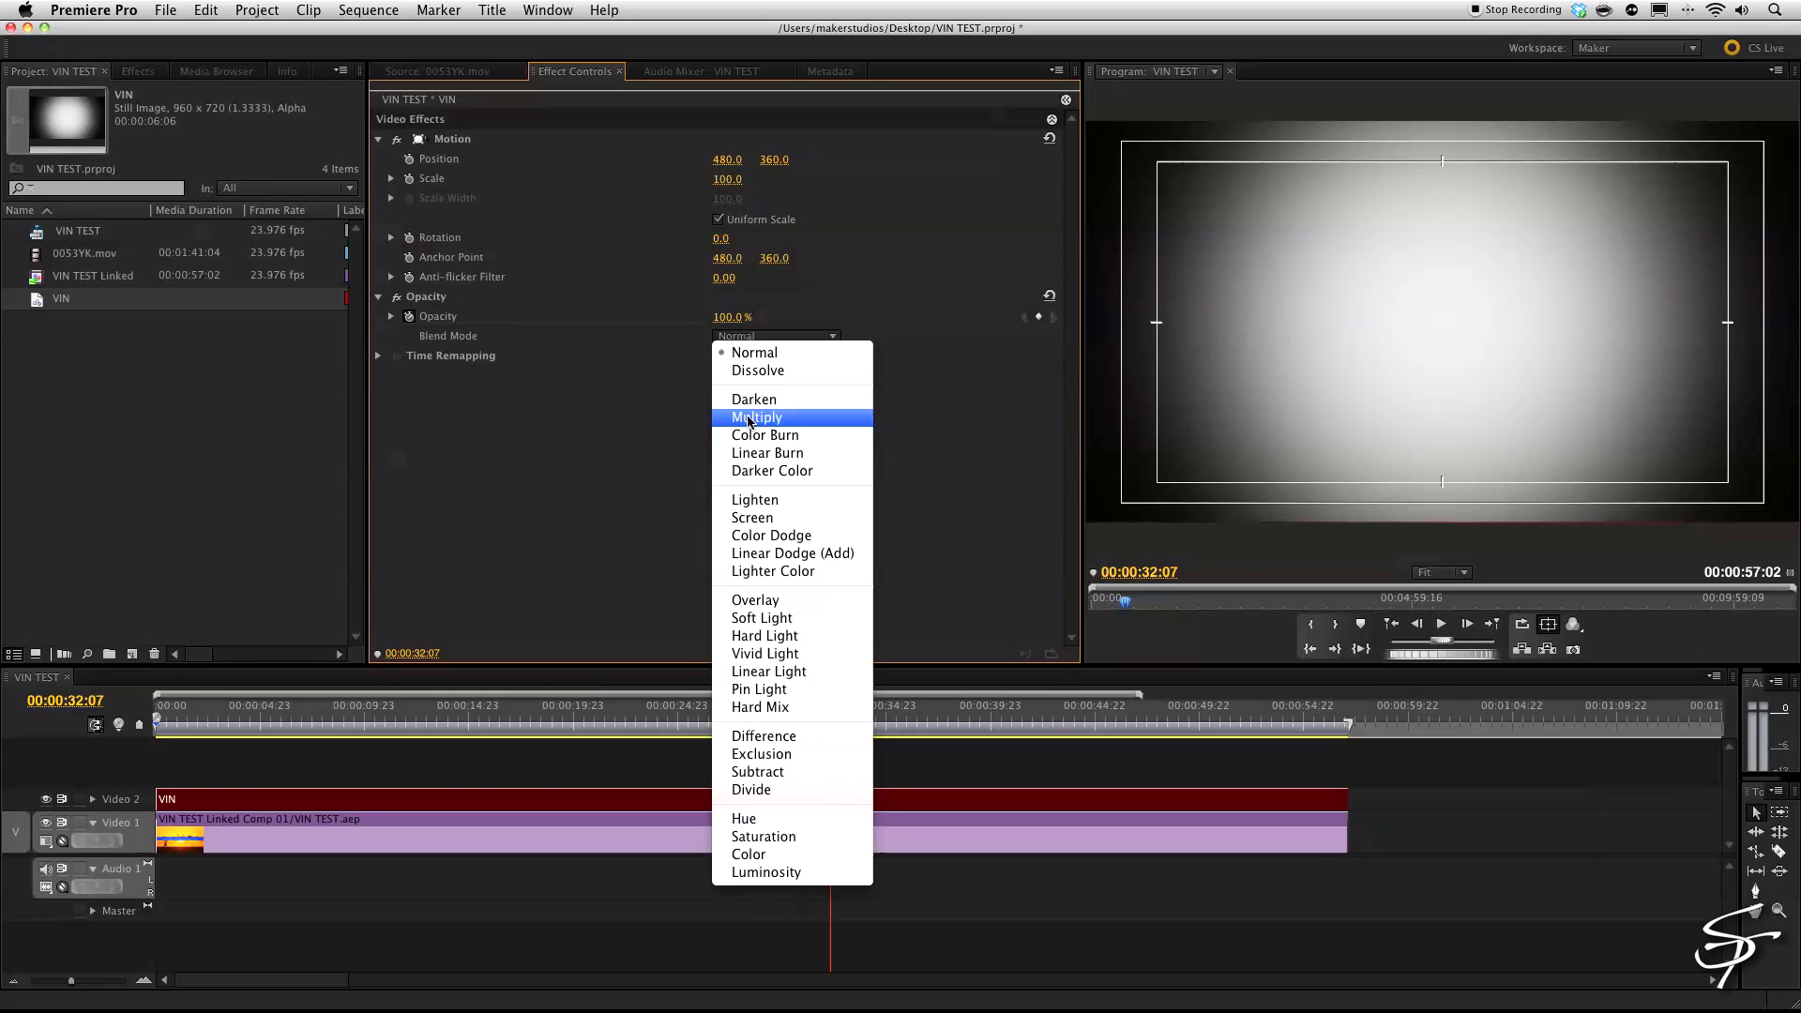
pyautogui.click(756, 417)
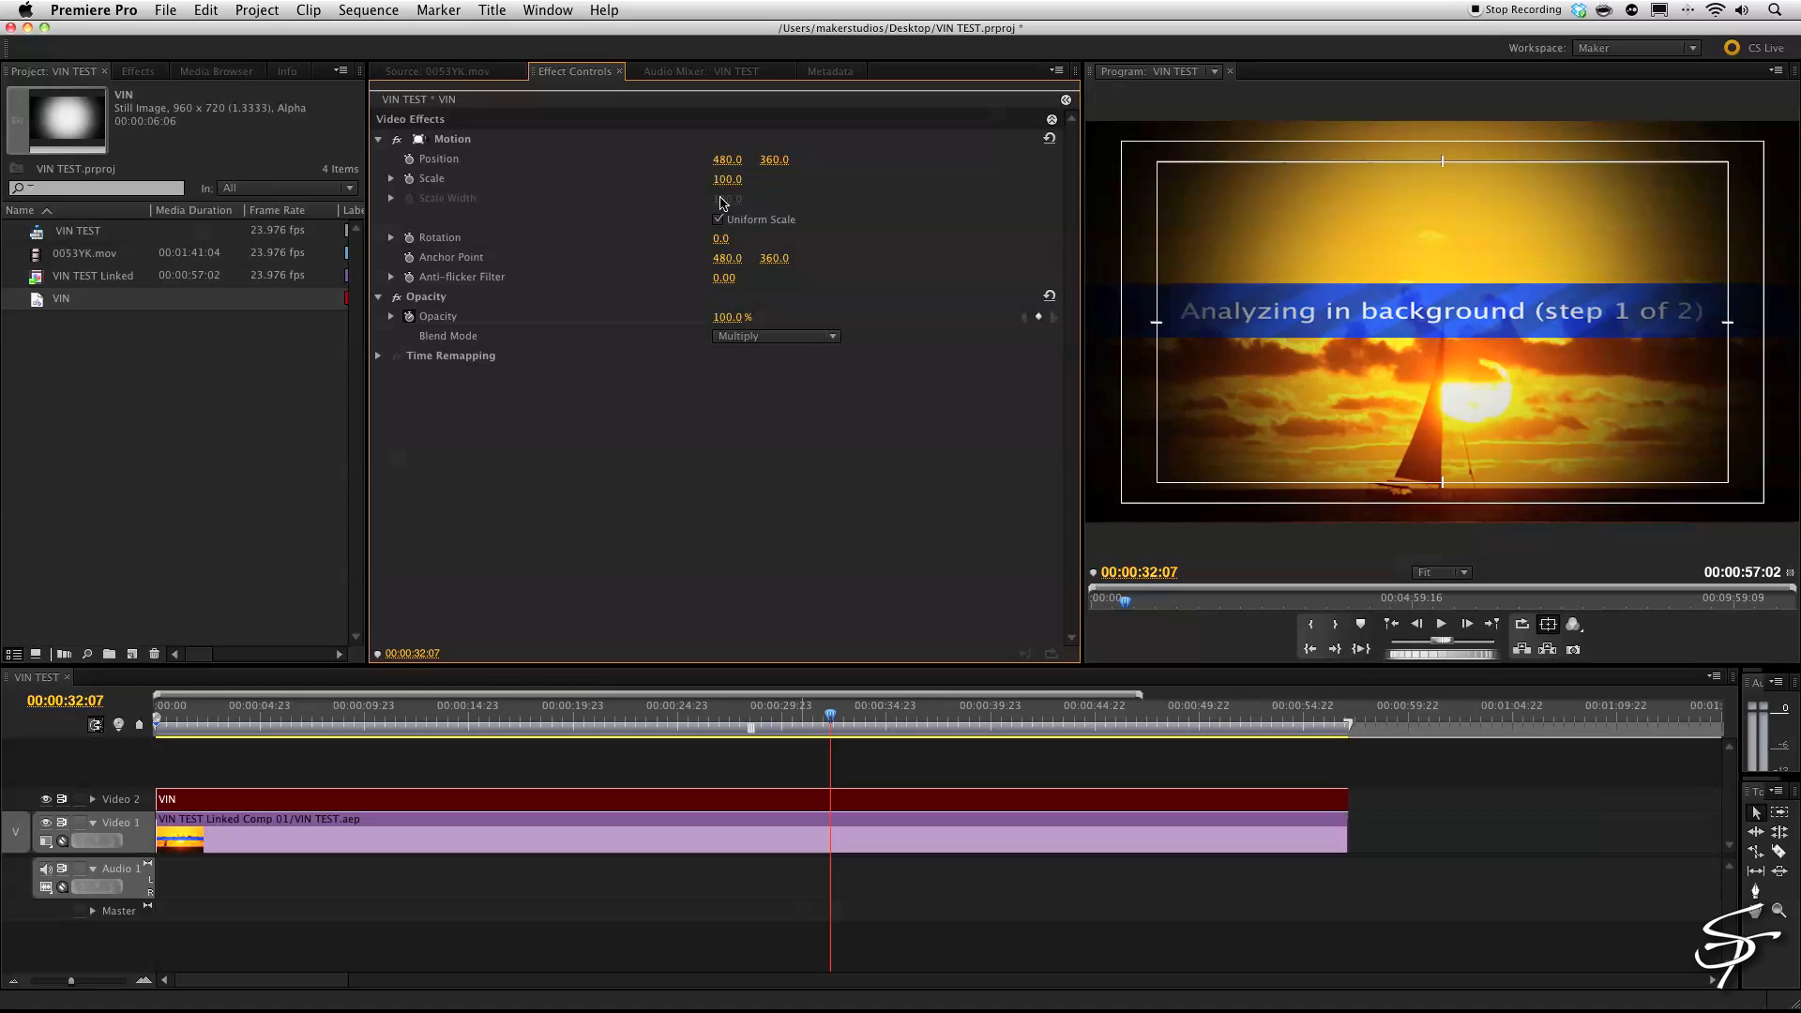
# Turn off Uniform Scale, set height 98 and width 112, and nudge the position.
pyautogui.click(718, 220)
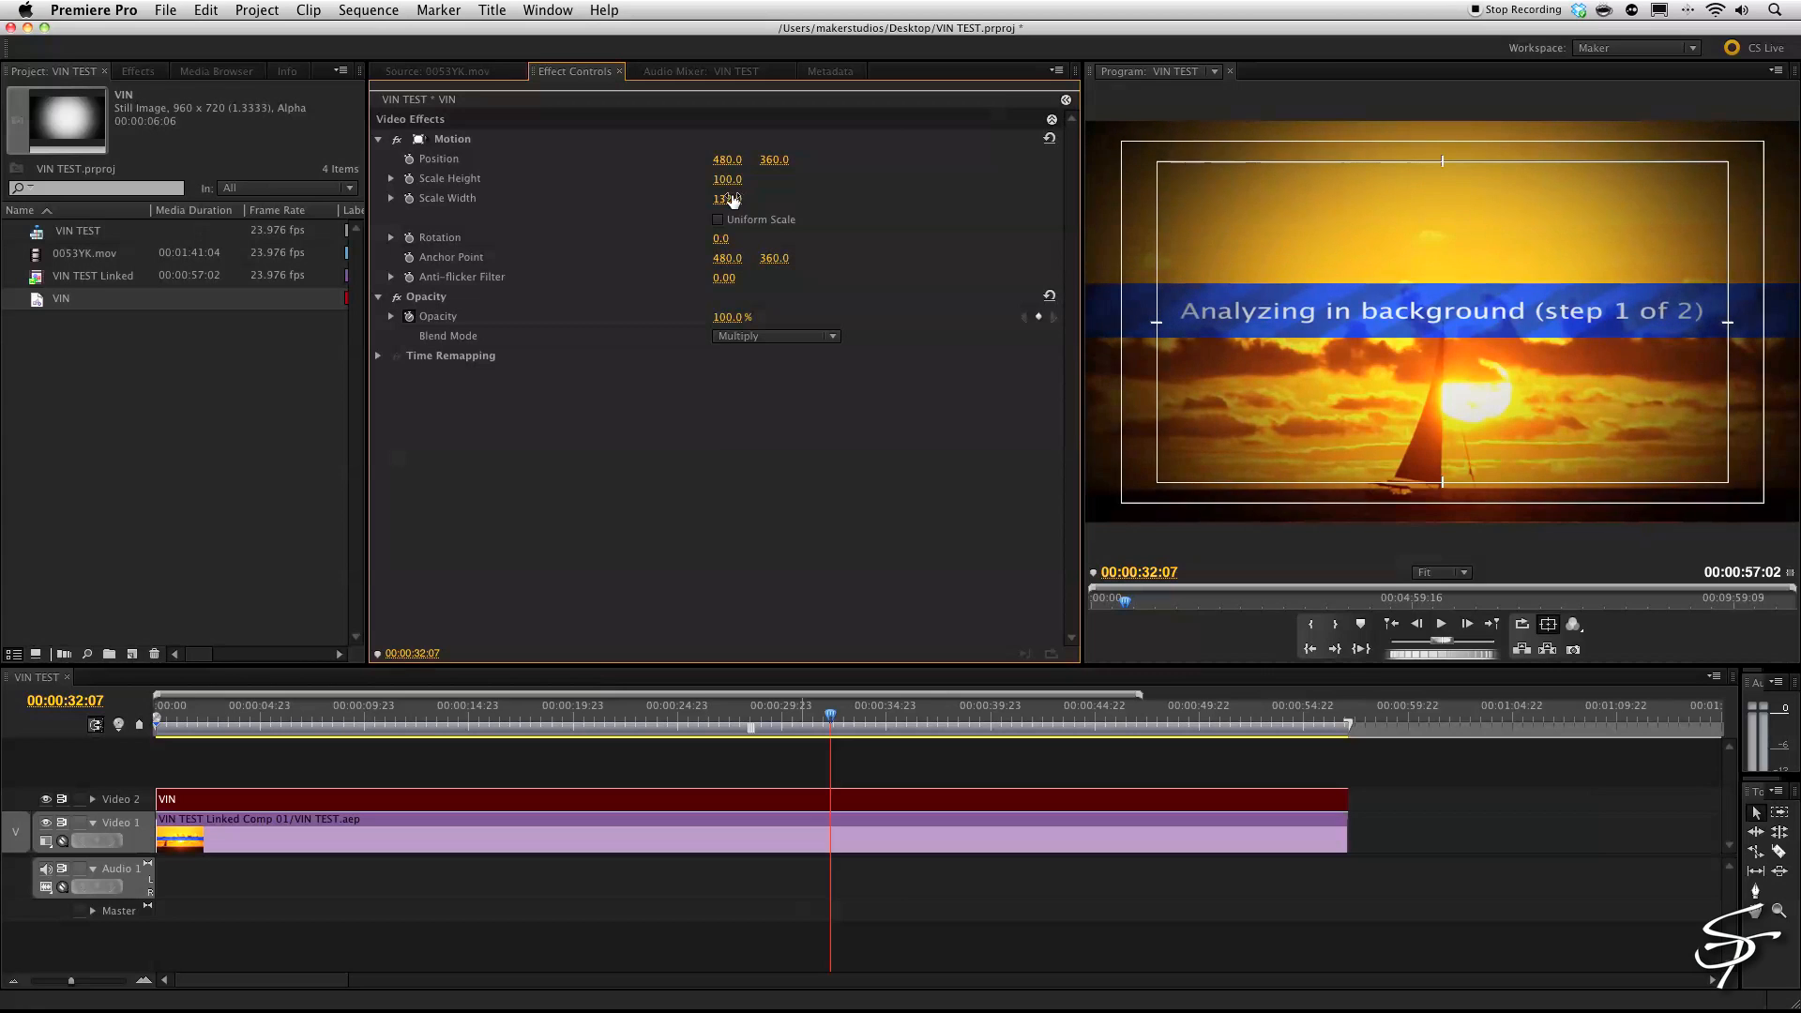
pyautogui.moveTo(726, 198); pyautogui.dragTo(726, 198)
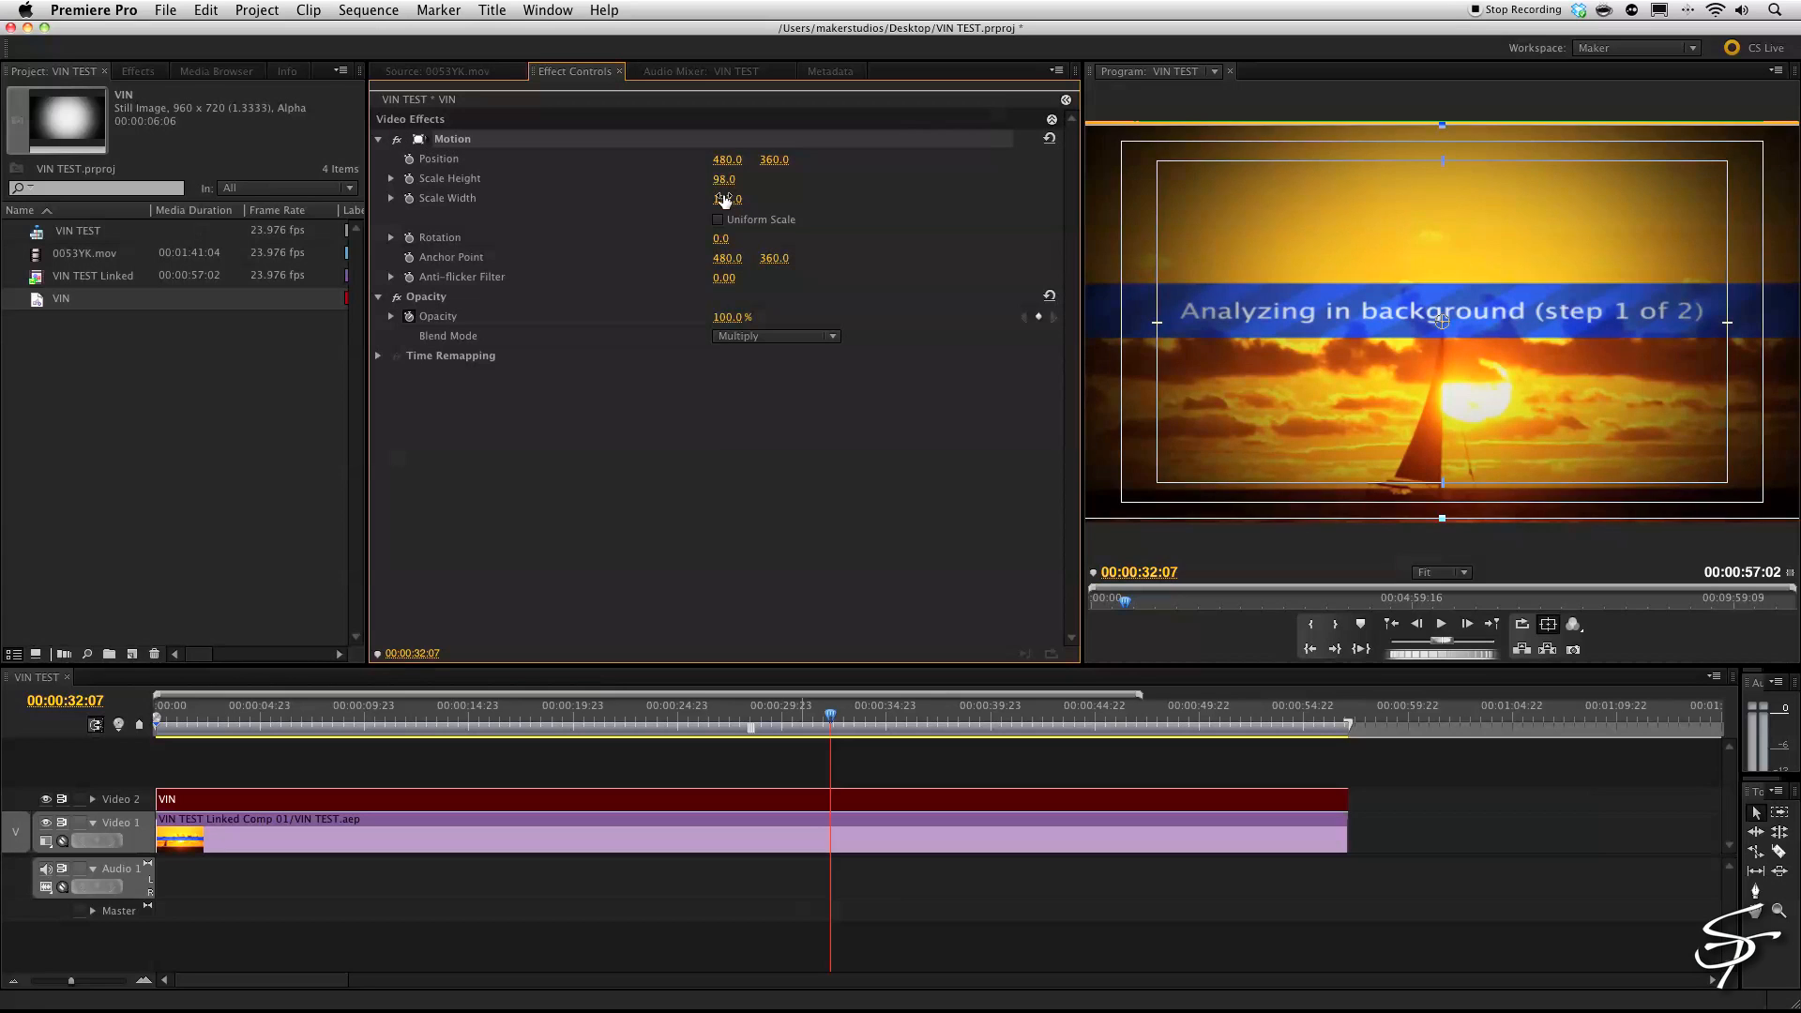
pyautogui.moveTo(727, 198); pyautogui.dragTo(769, 198)
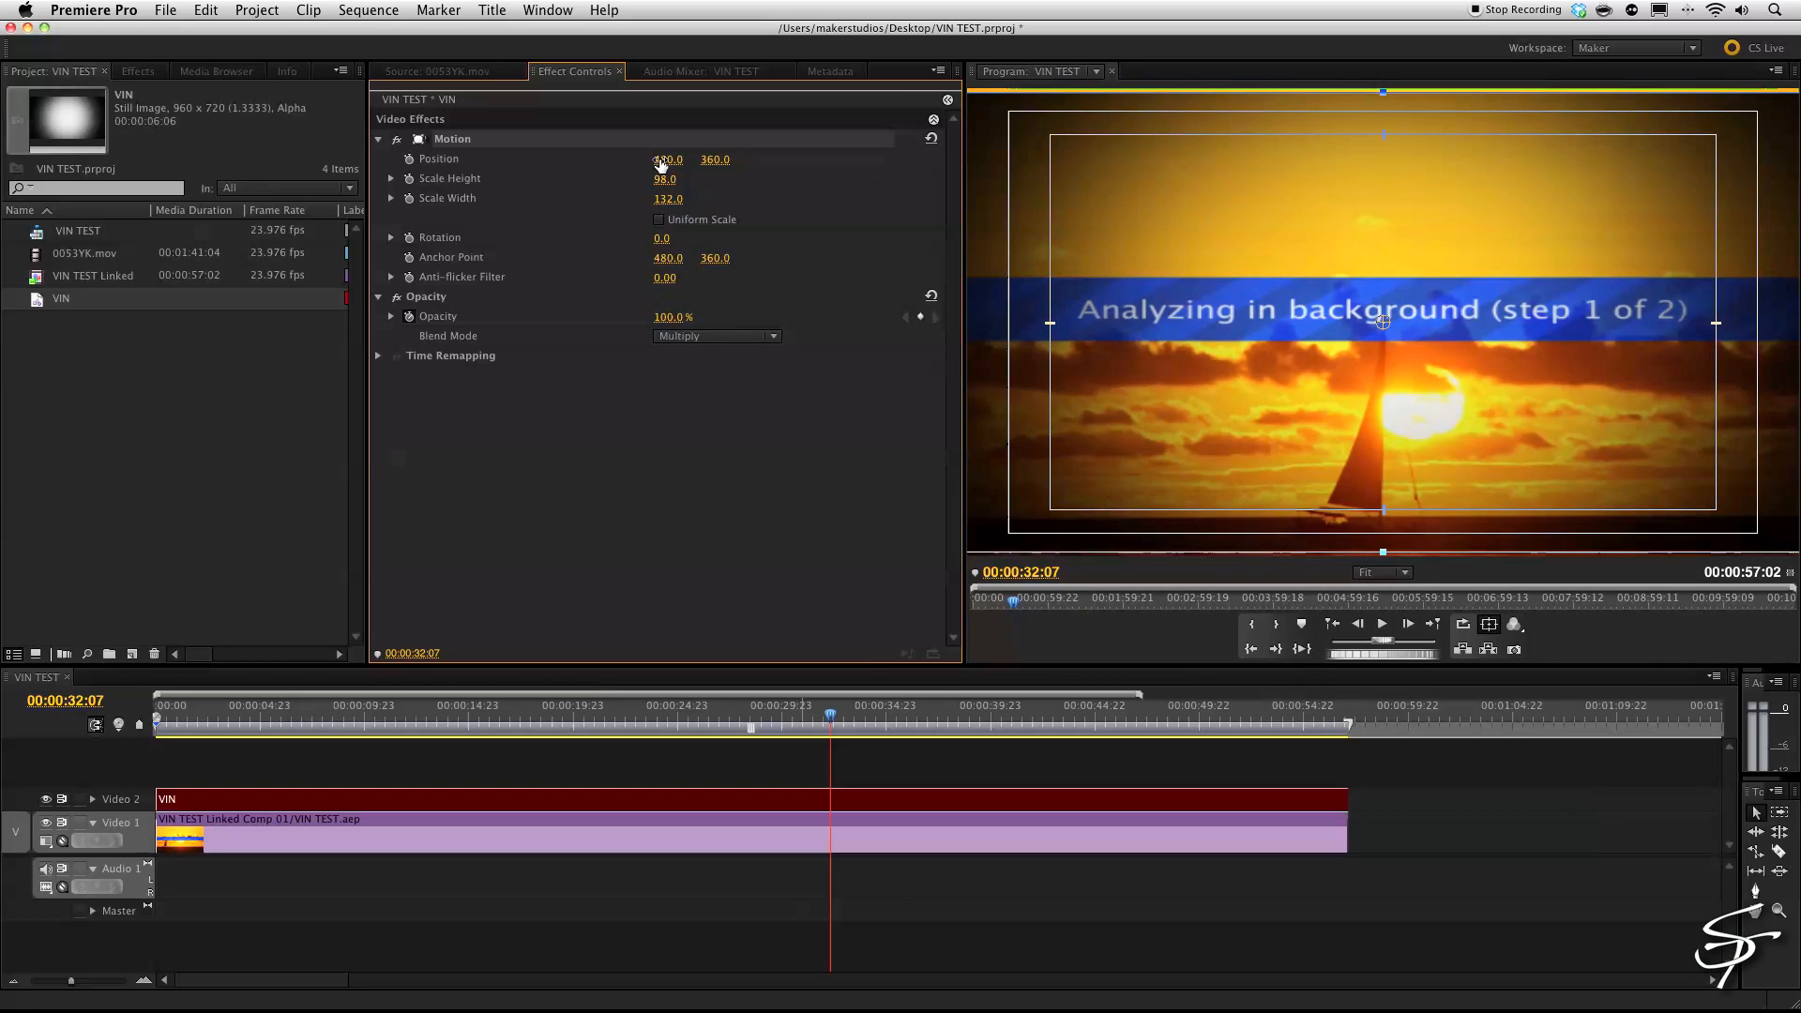
pyautogui.moveTo(665, 178); pyautogui.dragTo(665, 173)
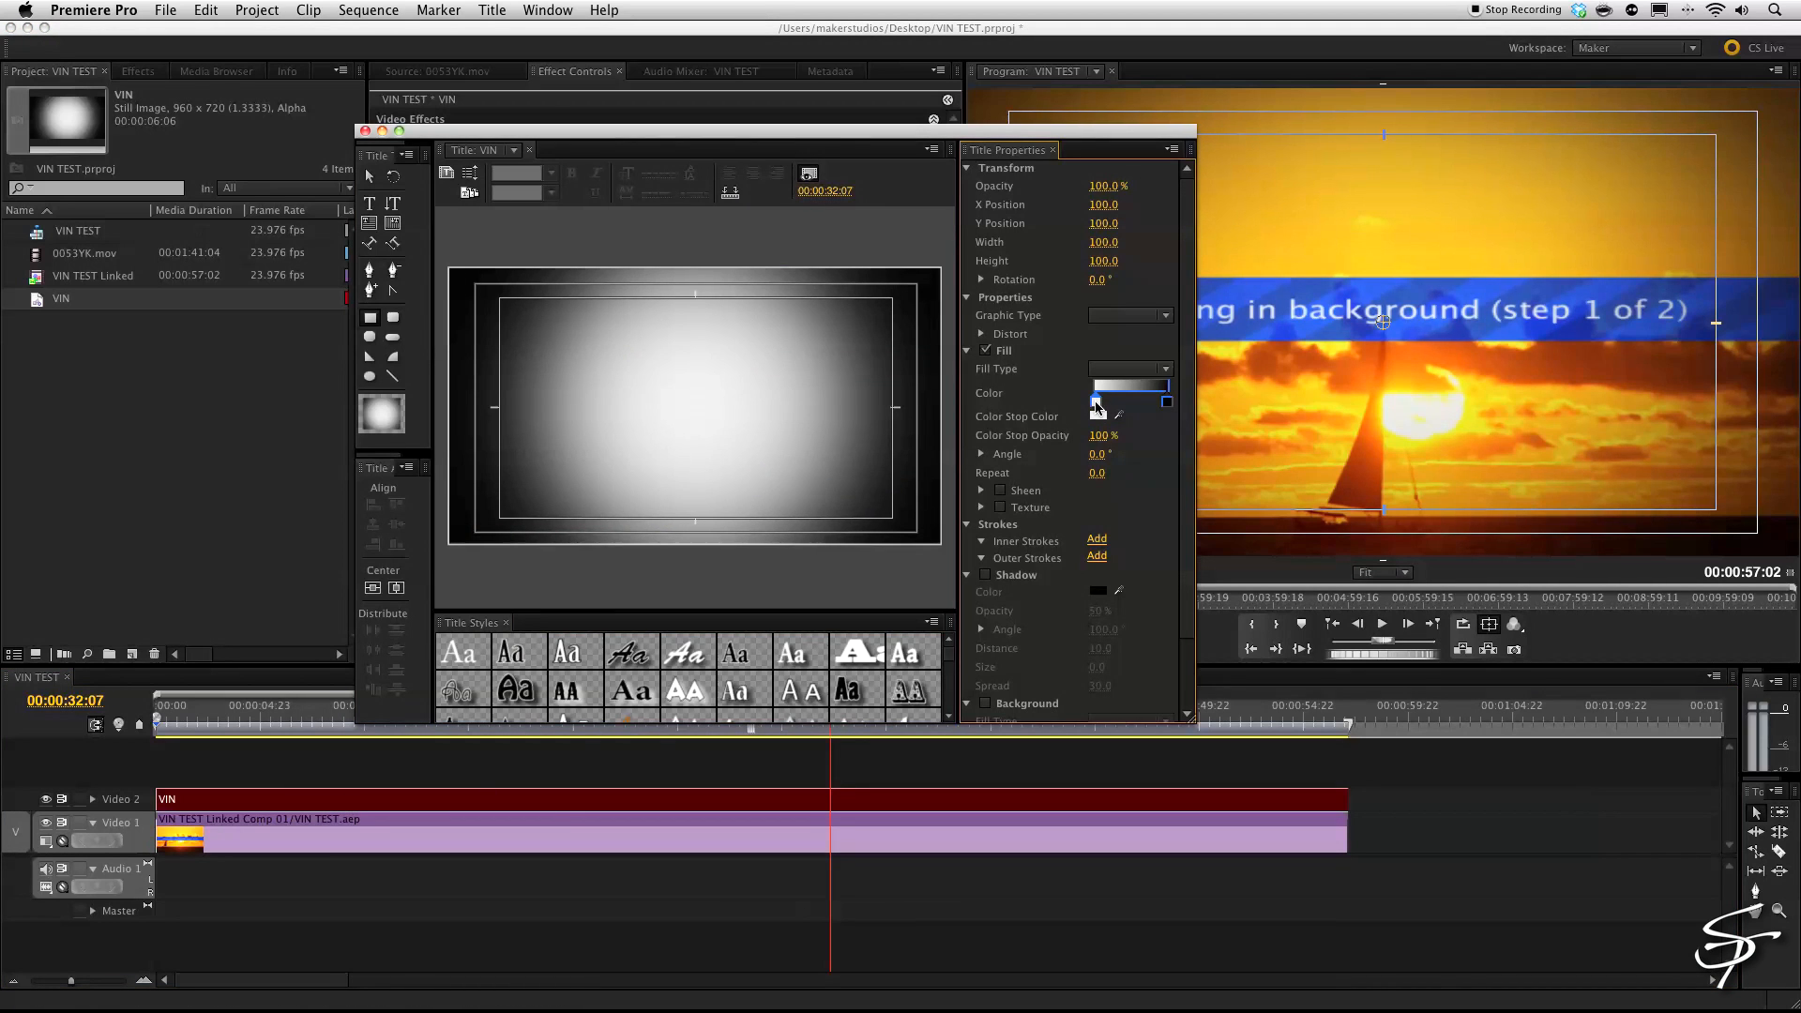
# Keep the light gradient stop and set the outer stop to pure black 000000.
pyautogui.click(1130, 406)
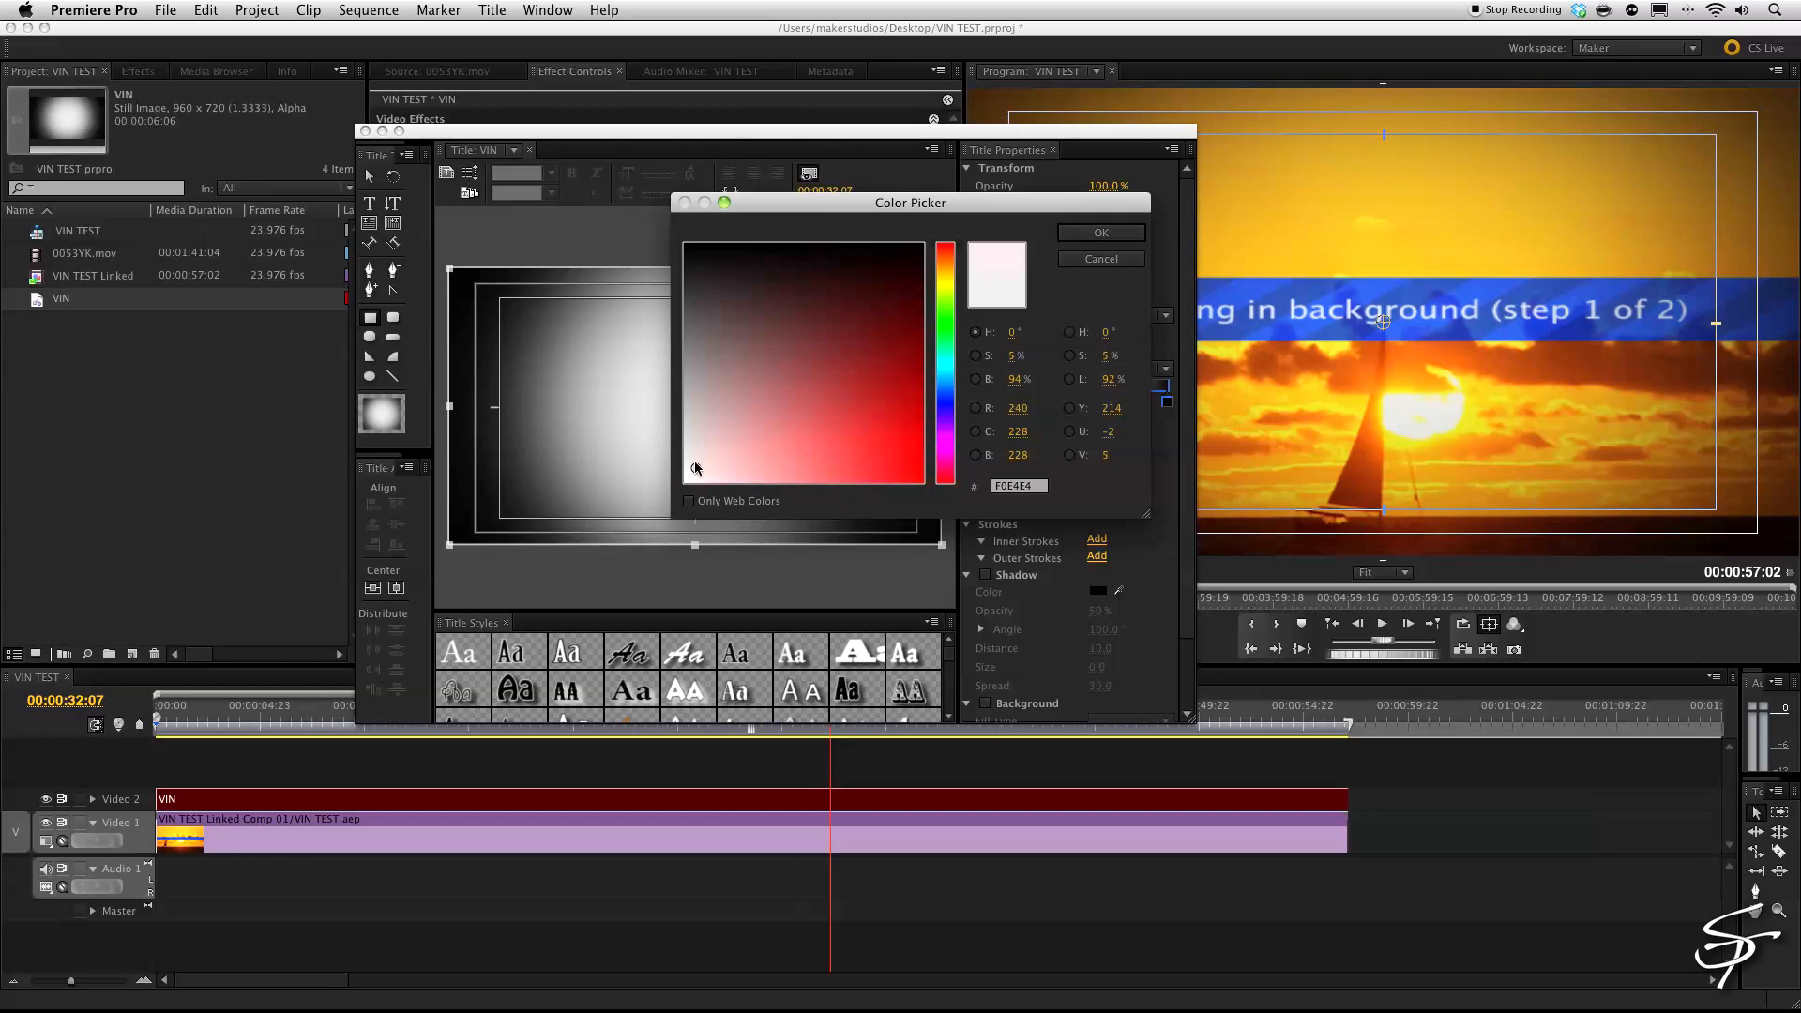
pyautogui.click(1099, 232)
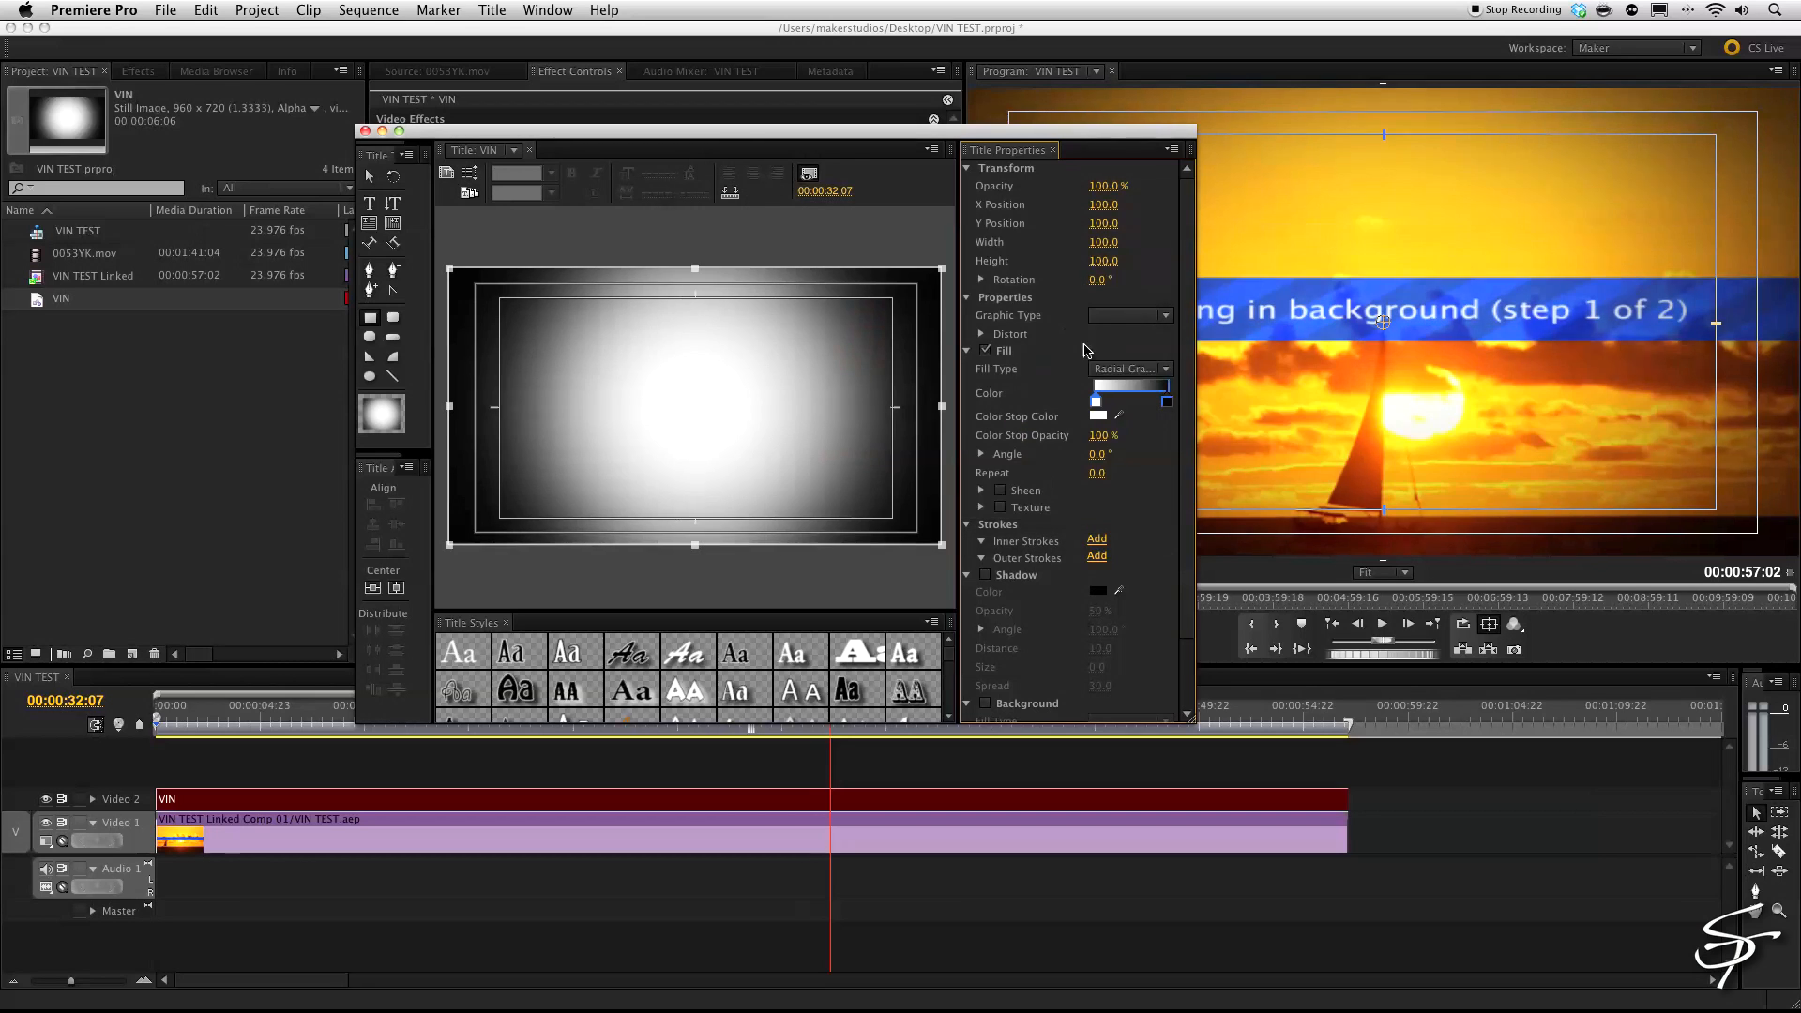
pyautogui.click(1095, 399)
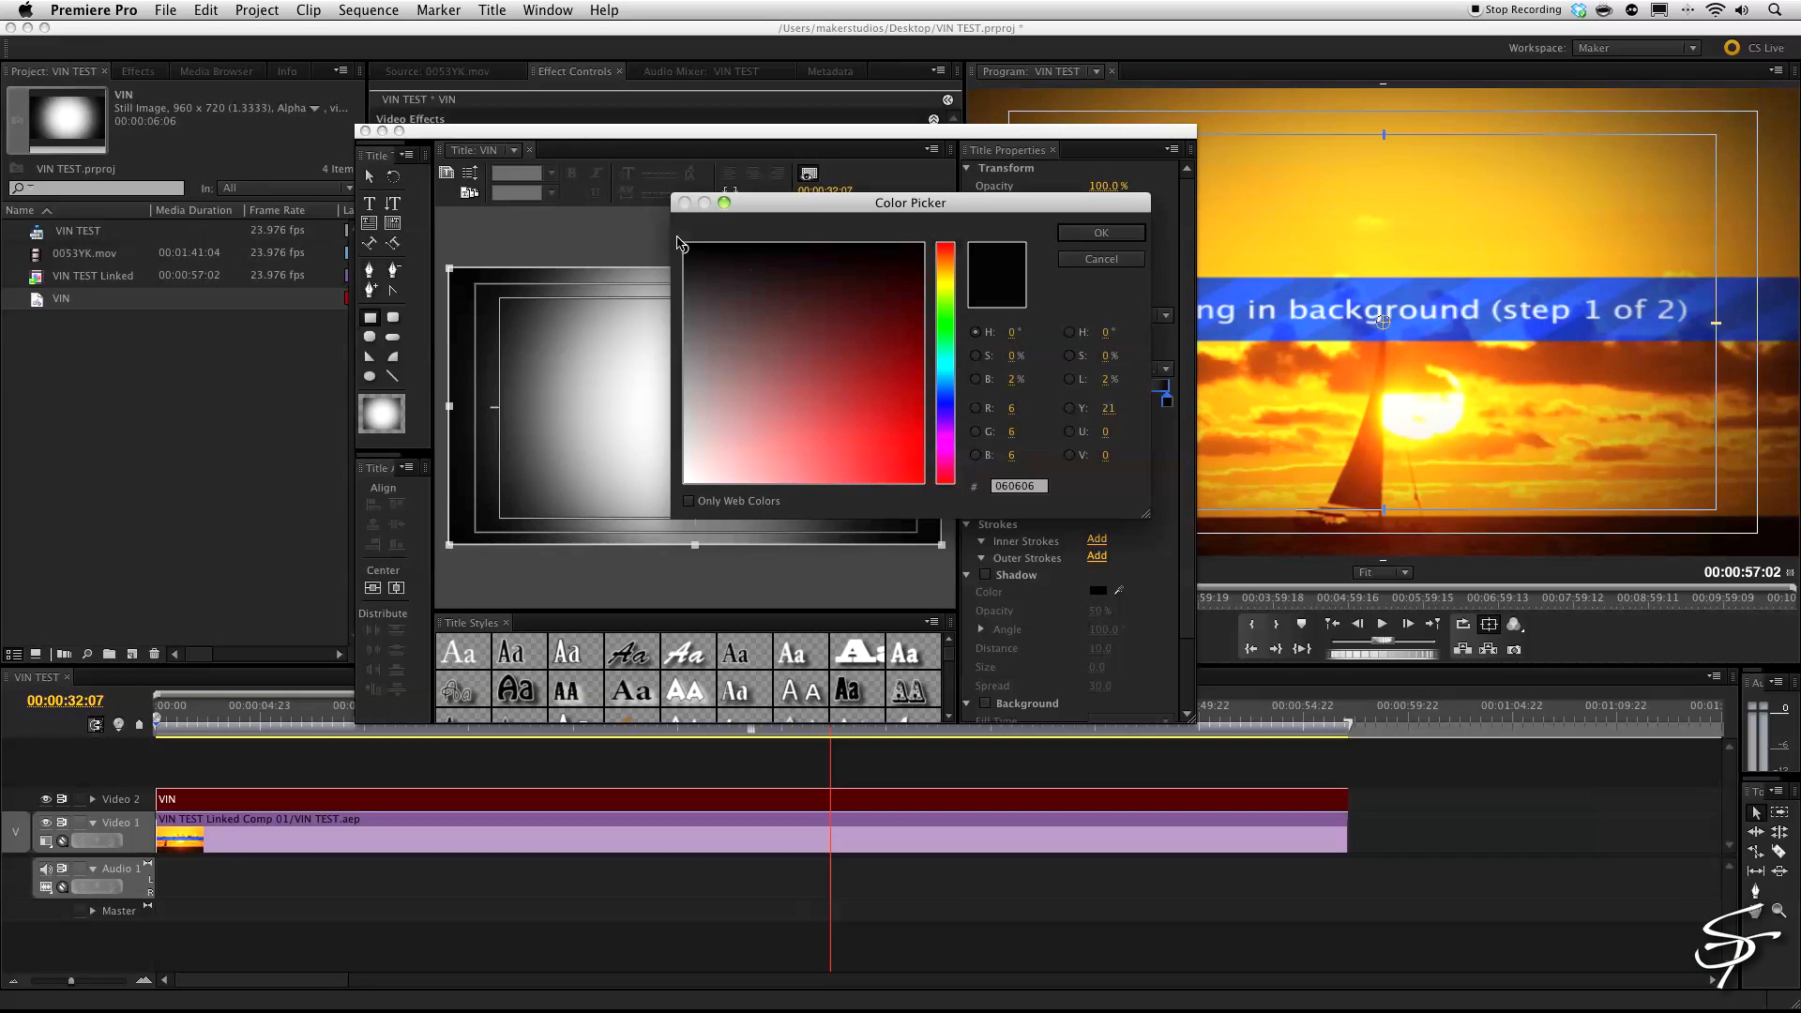
pyautogui.click(687, 248)
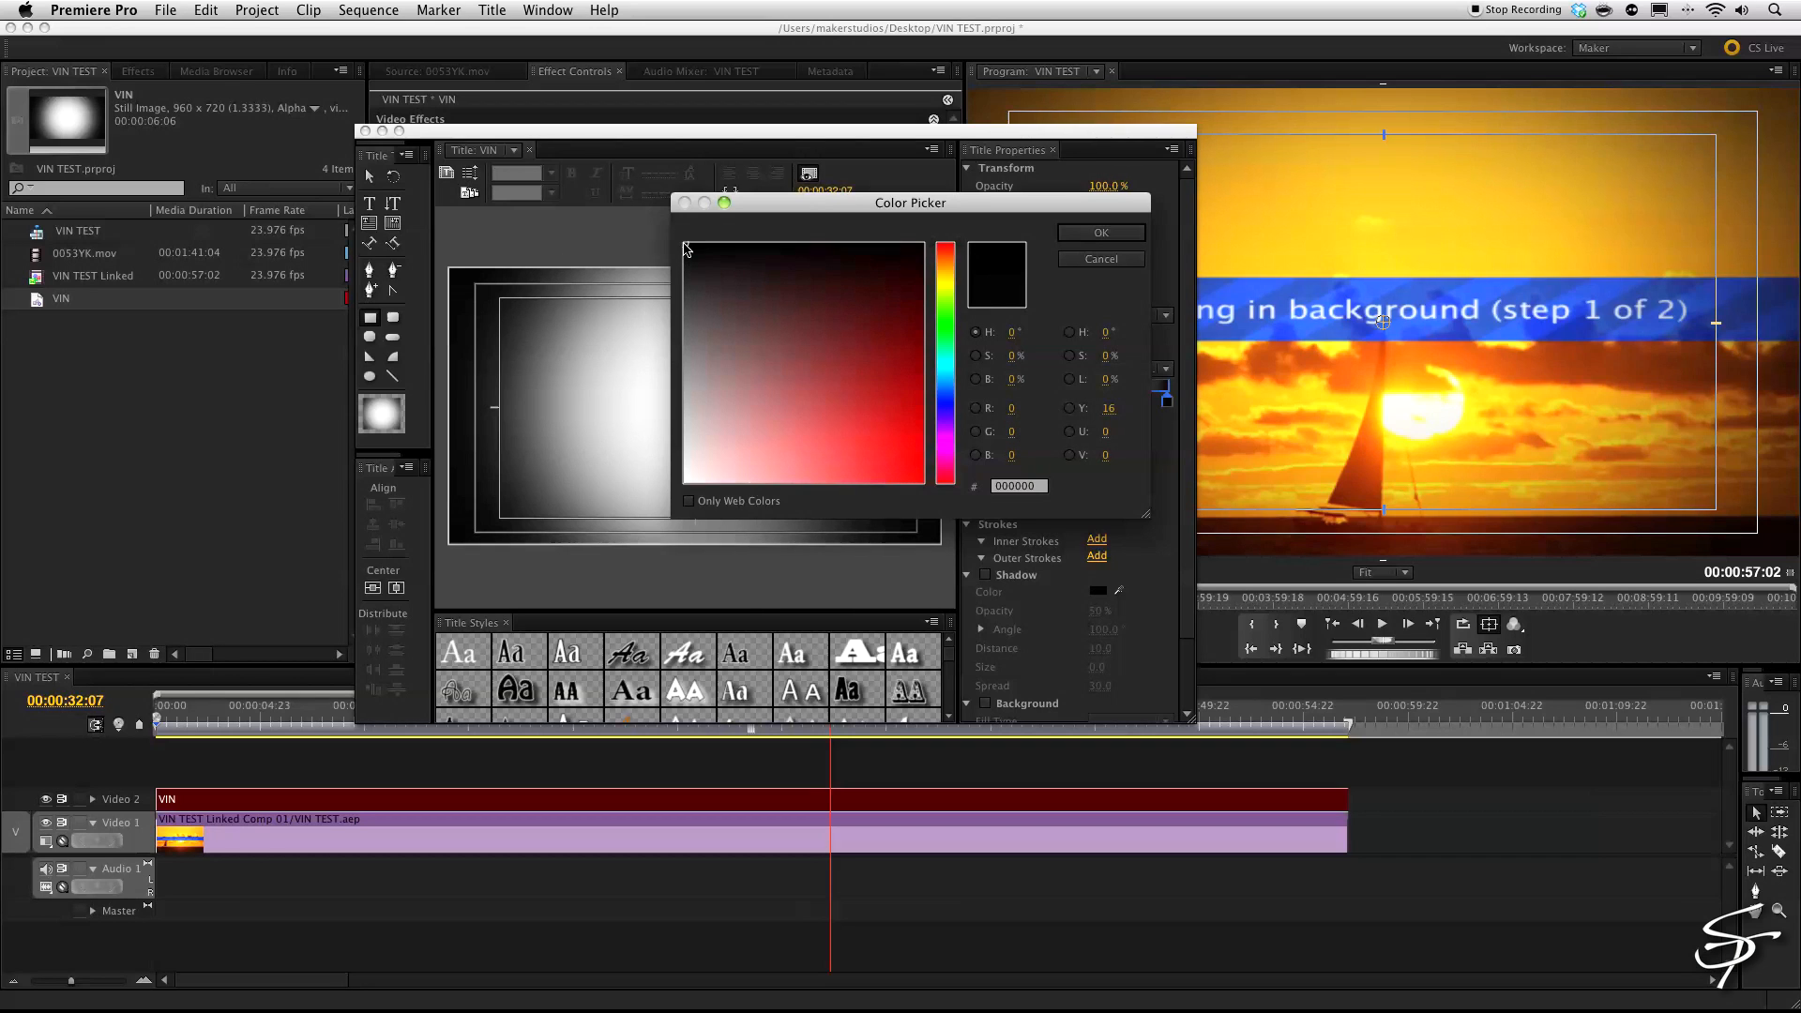
pyautogui.click(1099, 232)
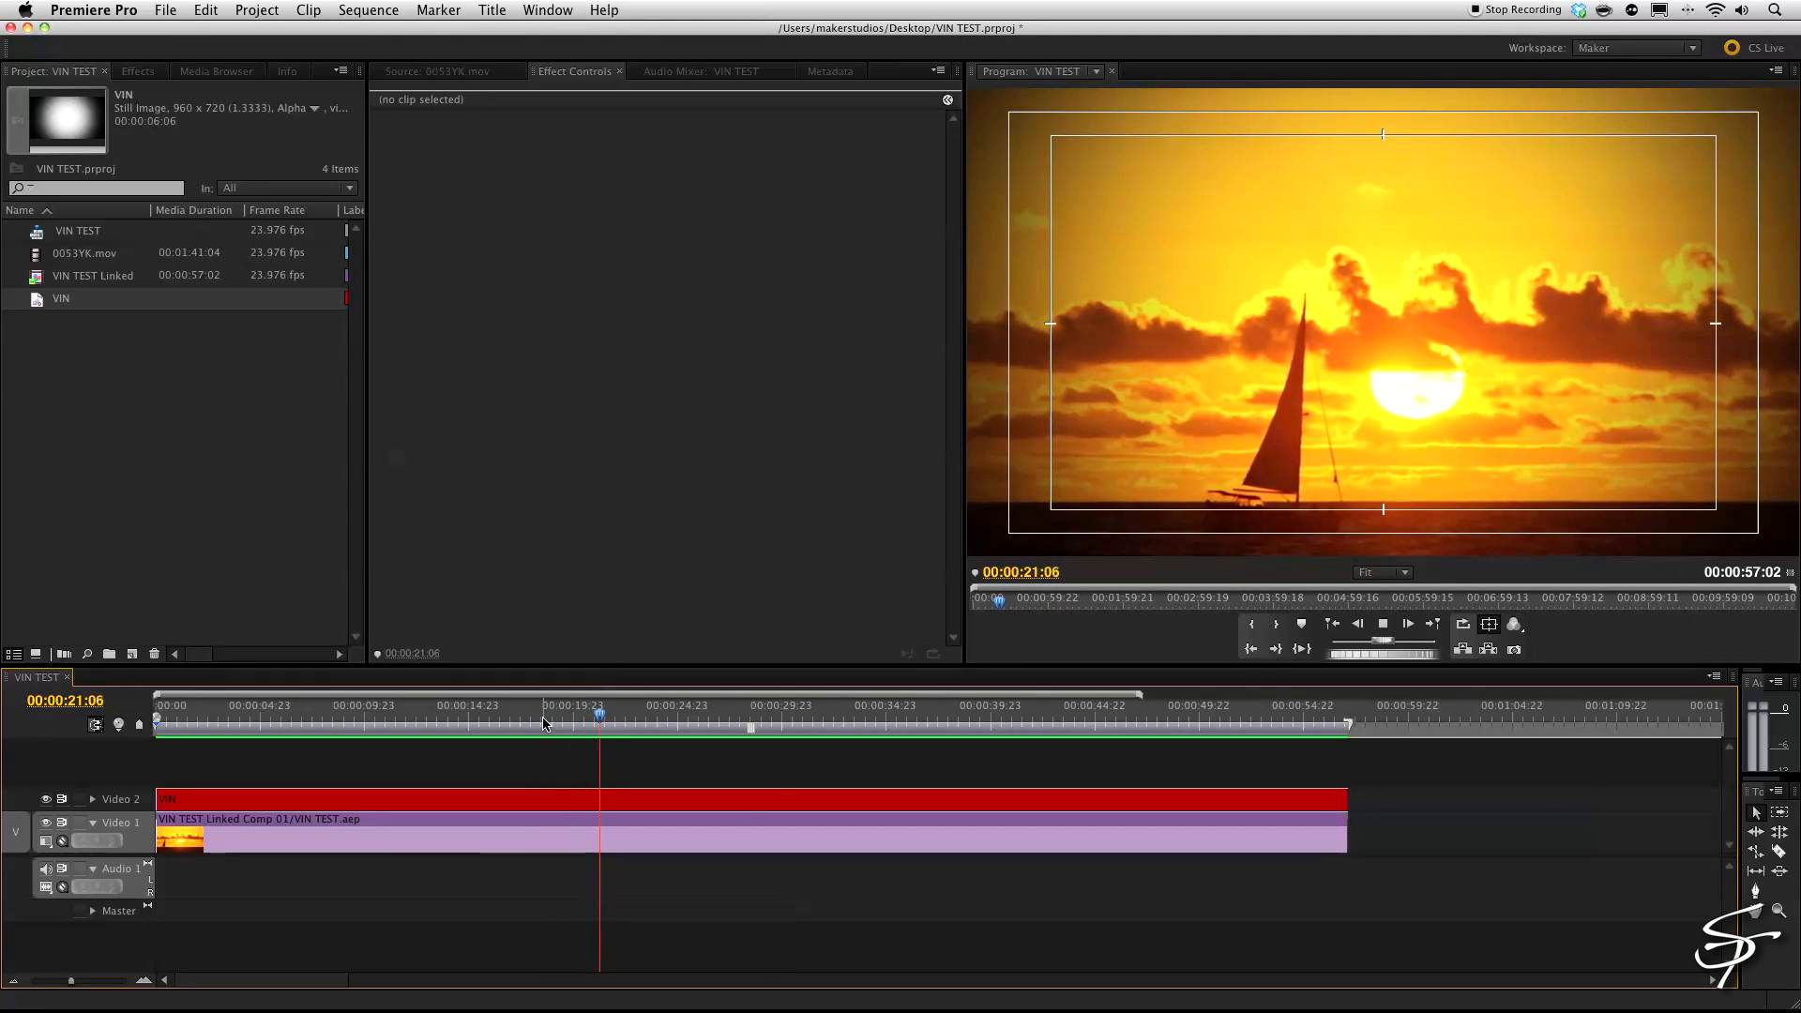
# Jump the playhead to around 00:00:44:13 to preview the vignetted footage.
pyautogui.click(1048, 718)
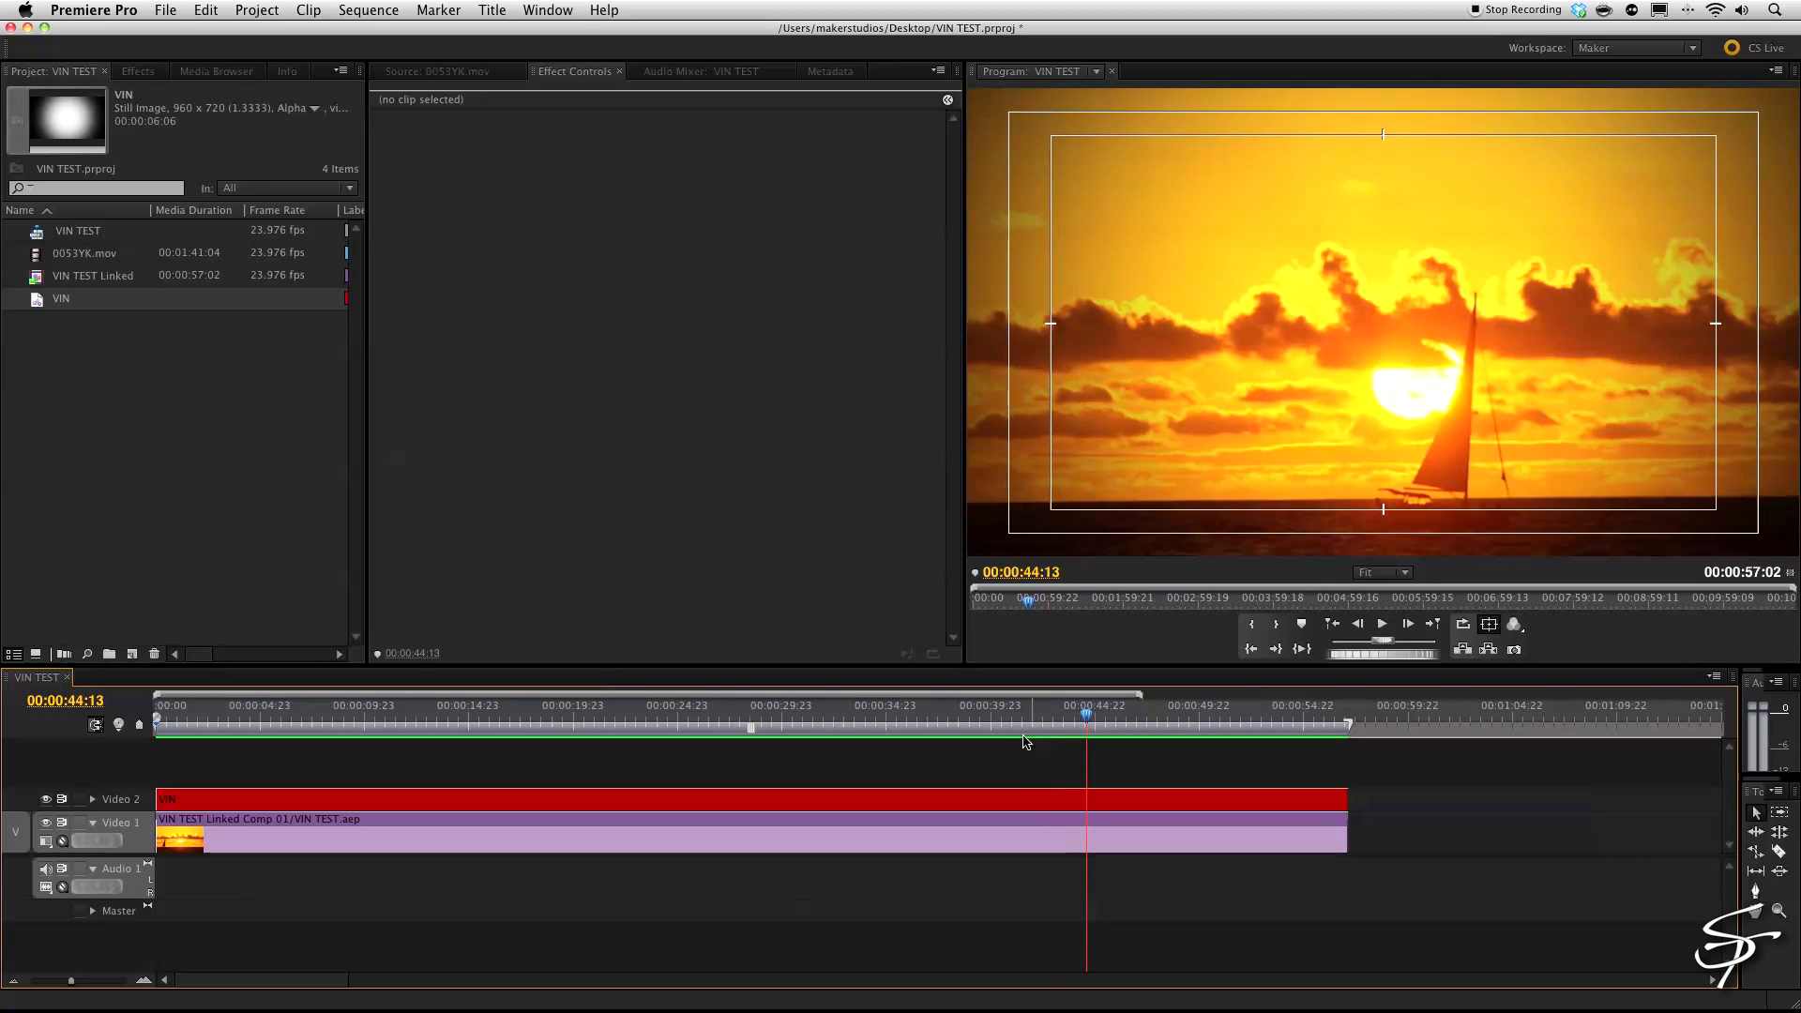
pyautogui.moveTo(1017, 742)
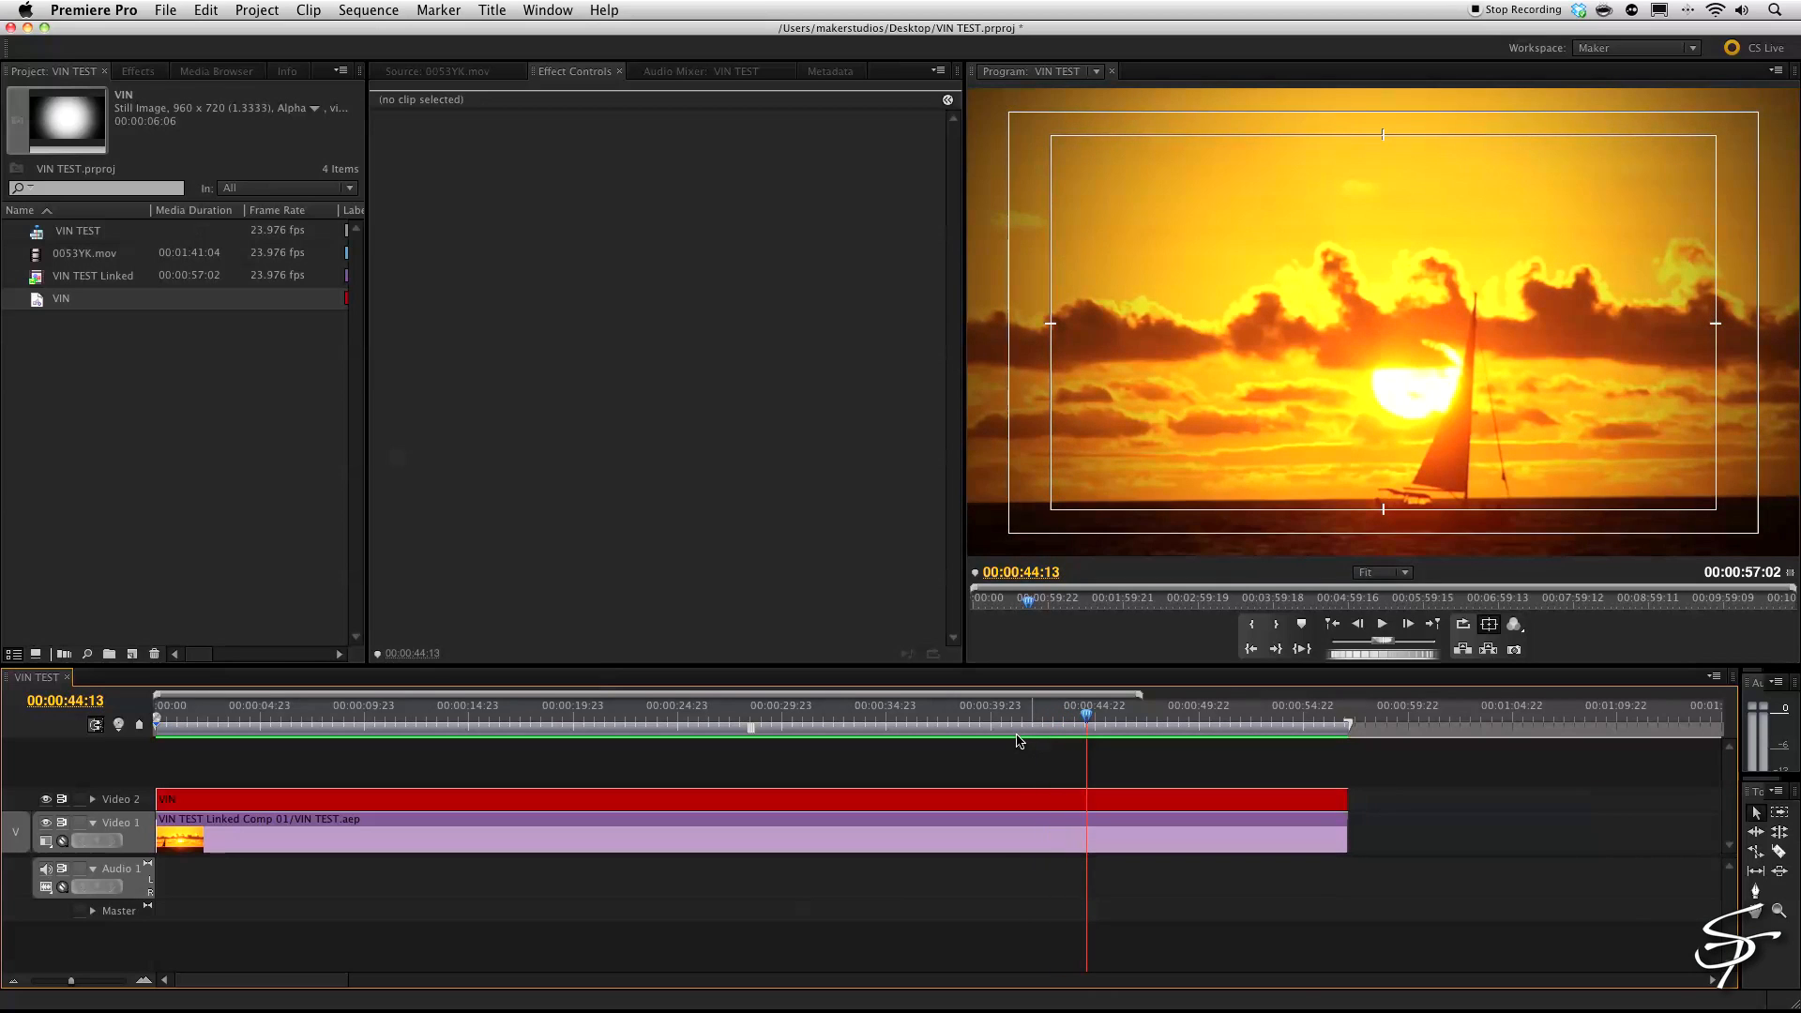